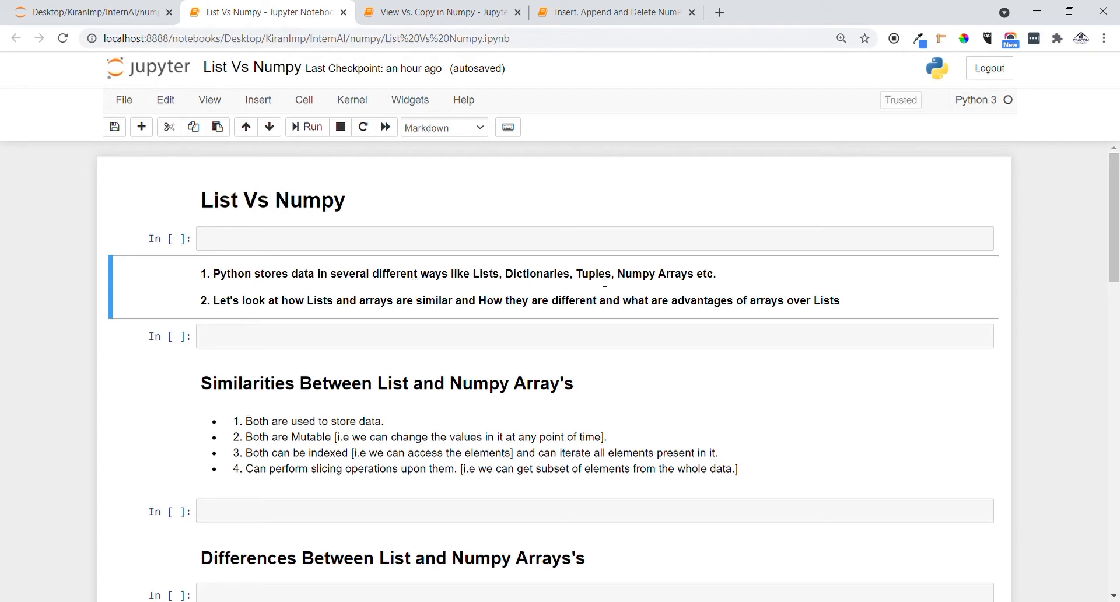
Scroll through the notes, highlighting the similarity lines about storing data
left_click_drag(461, 273, 687, 274)
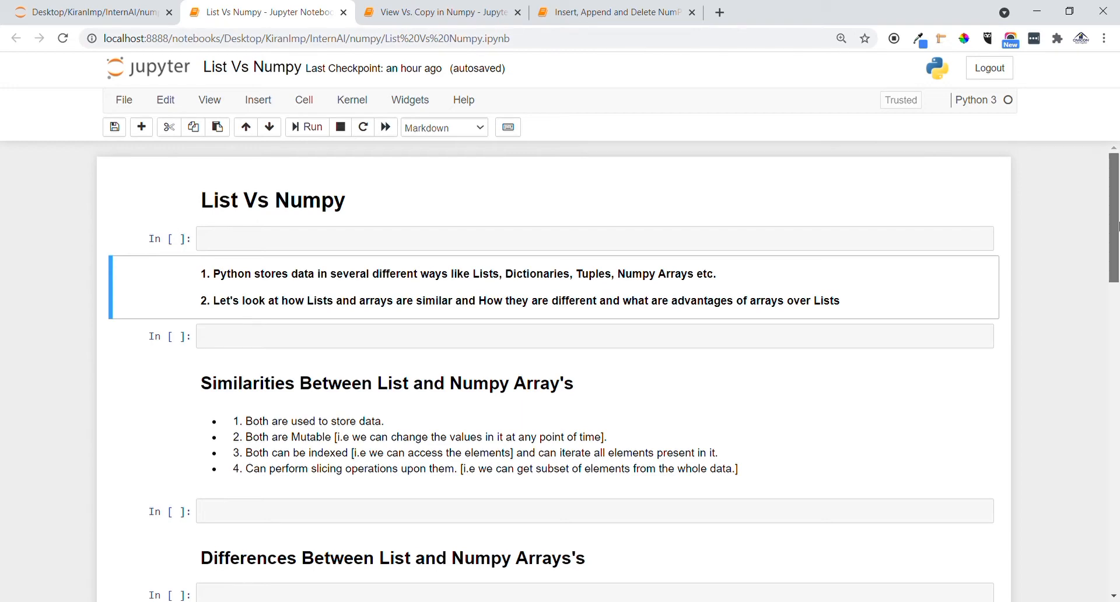
scroll("down", 3)
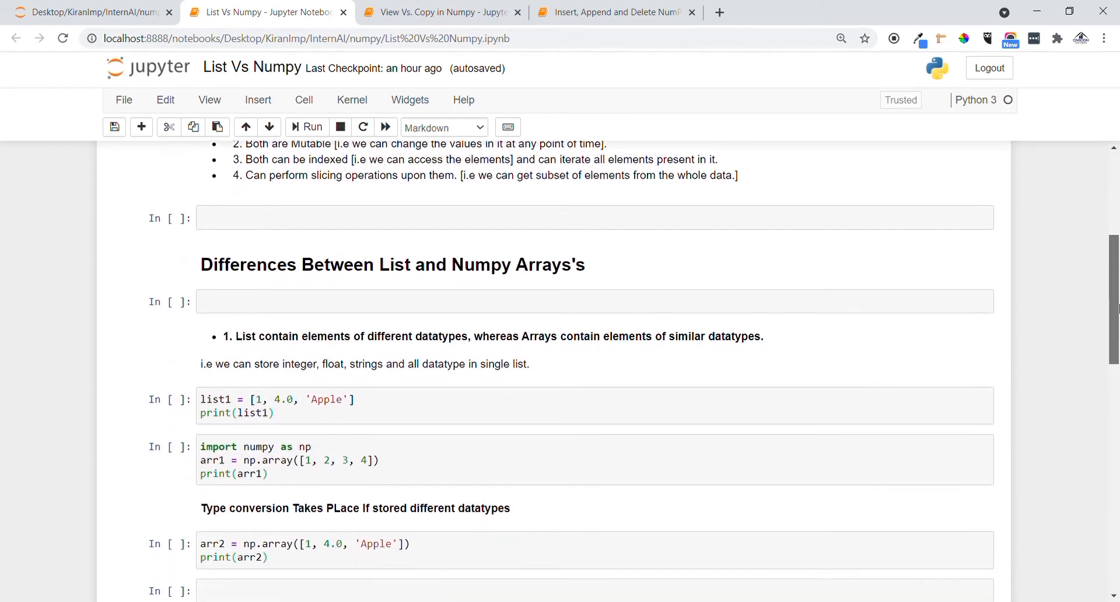
scroll("down", 3)
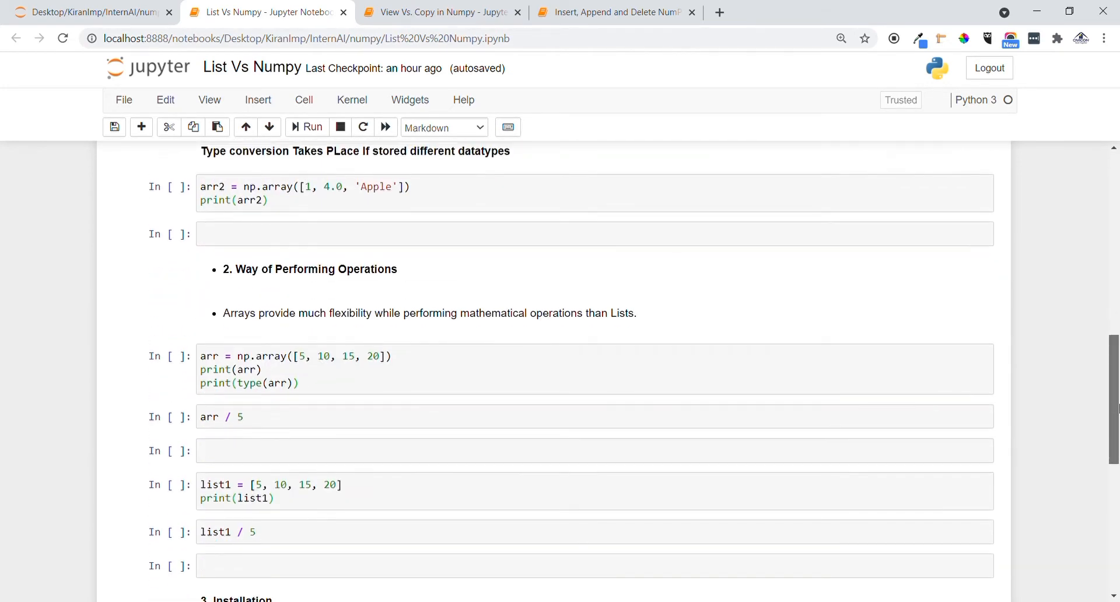
scroll("down", 3)
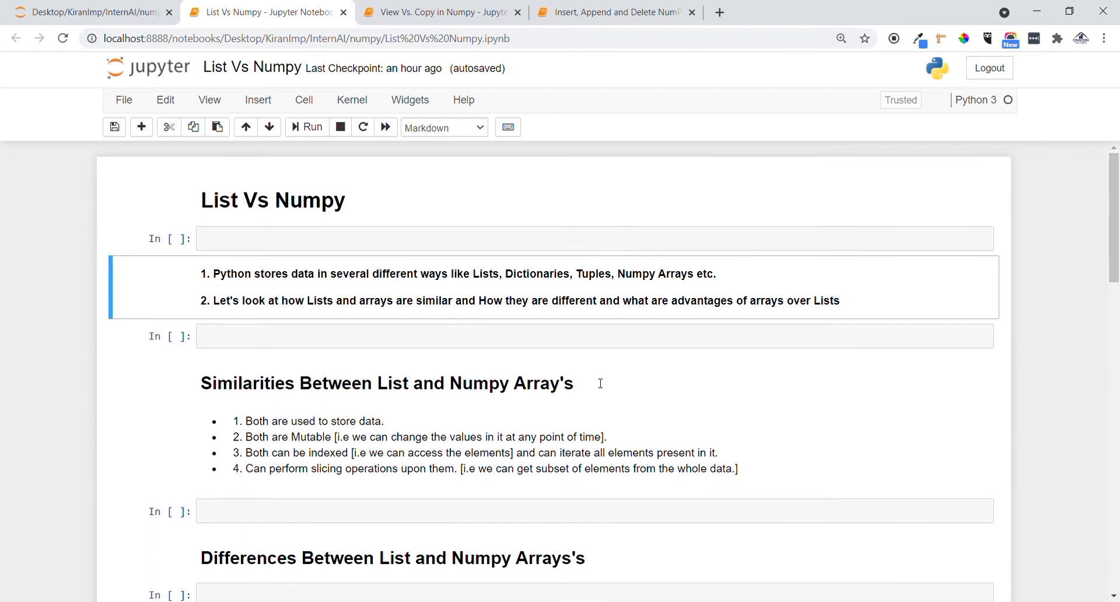
mouse_move(217, 395)
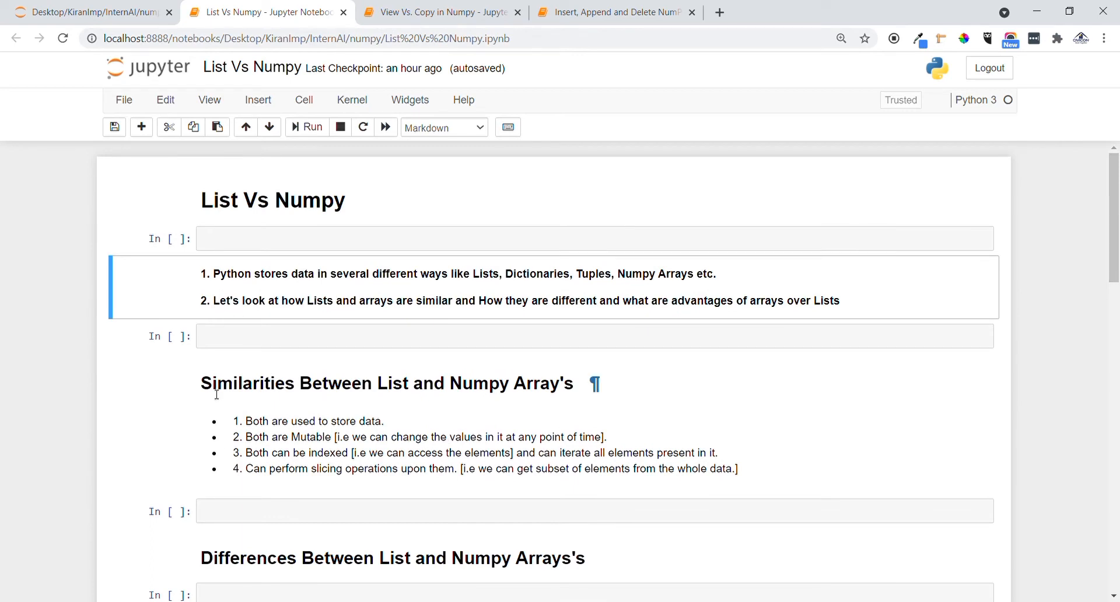
mouse_move(284, 402)
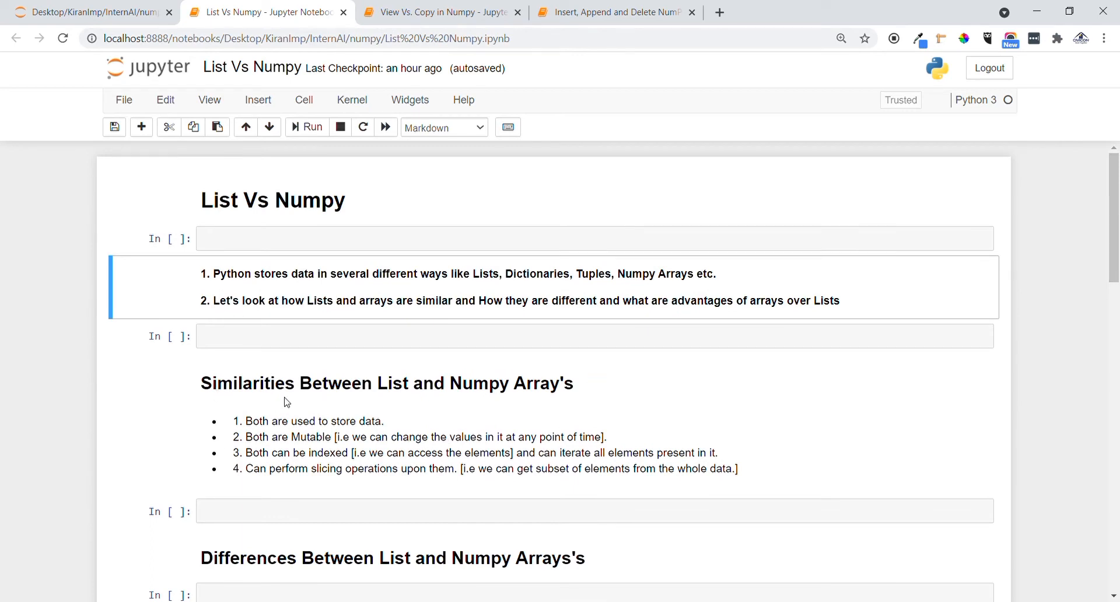
left_click_drag(245, 421, 355, 420)
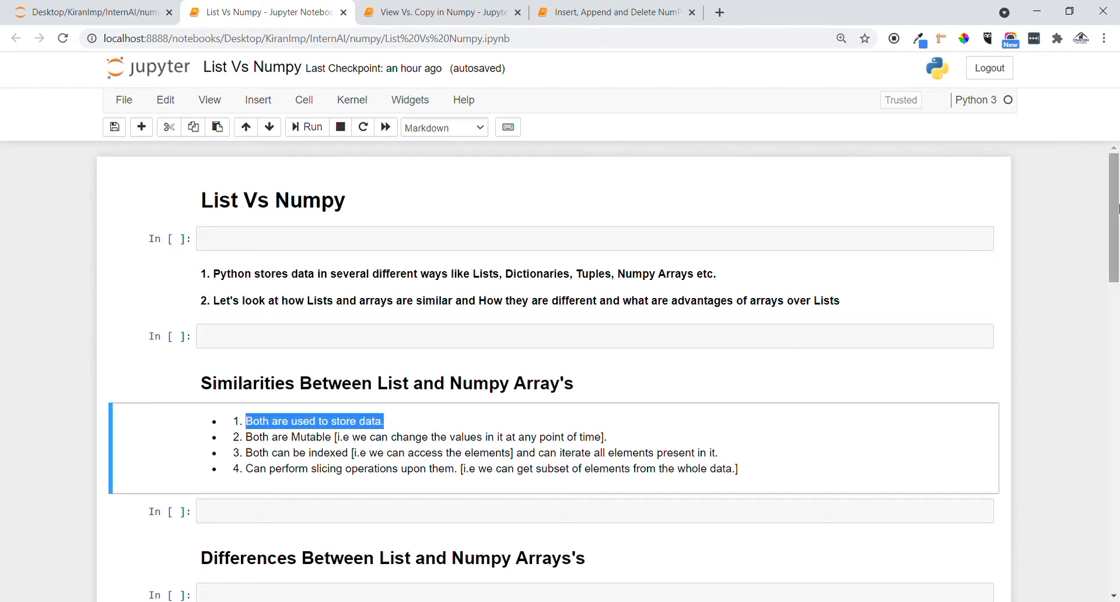
scroll("down", 3)
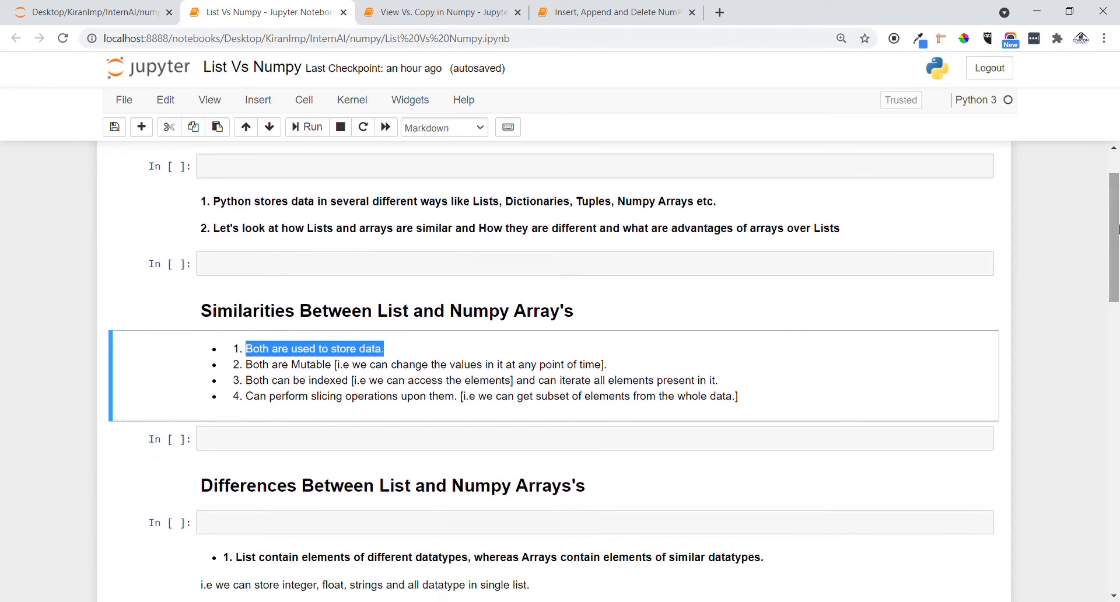
left_click(258, 373)
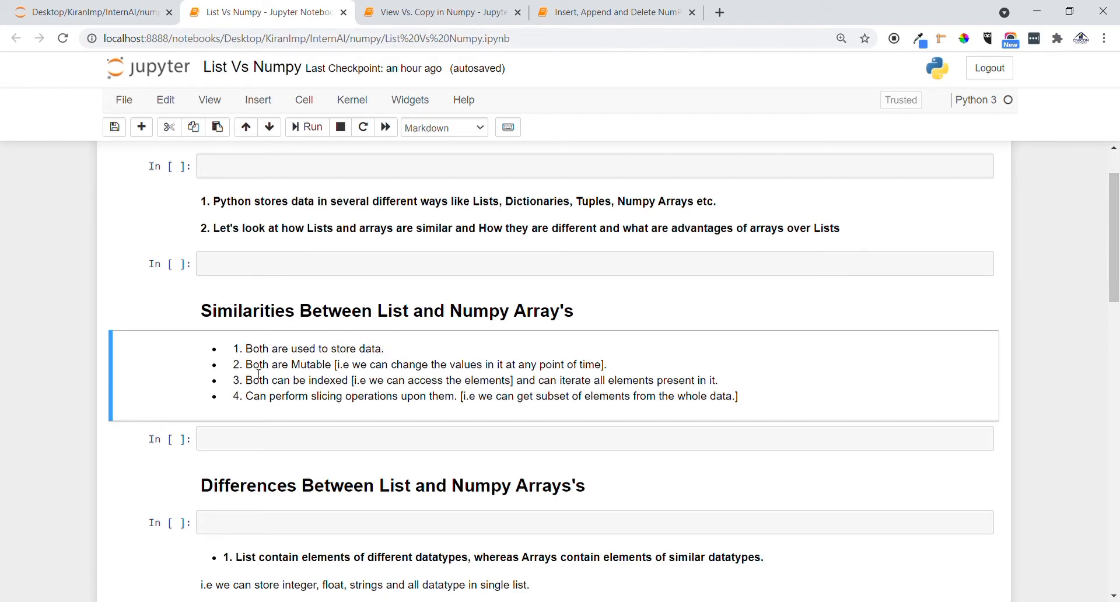
left_click_drag(246, 364, 343, 364)
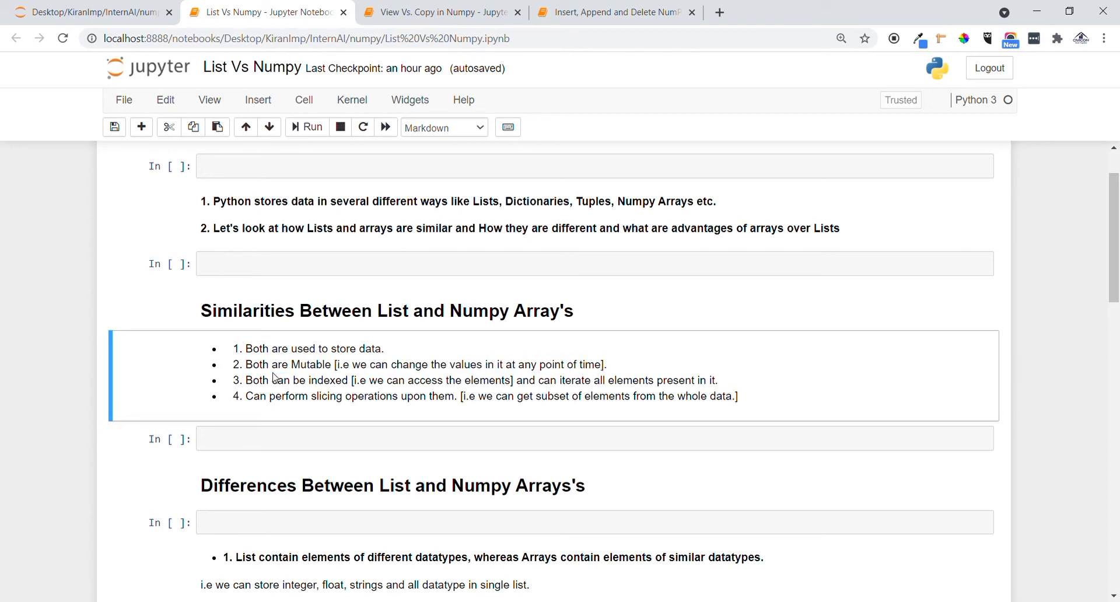
left_click_drag(246, 380, 345, 379)
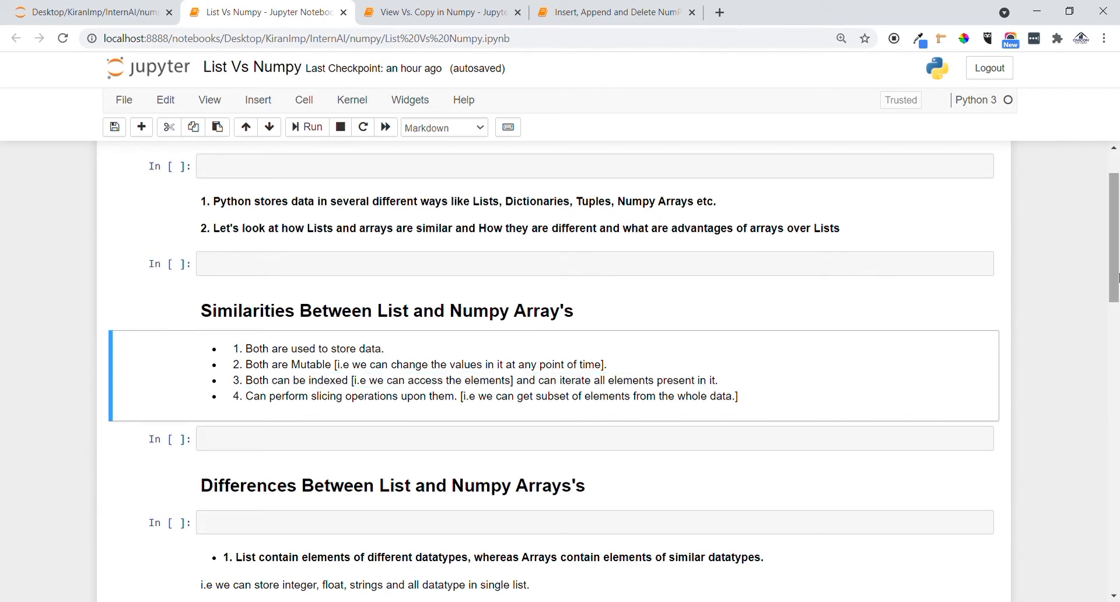
Highlight the slicing similarity explanation and the whole first difference statement
scroll("down", 3)
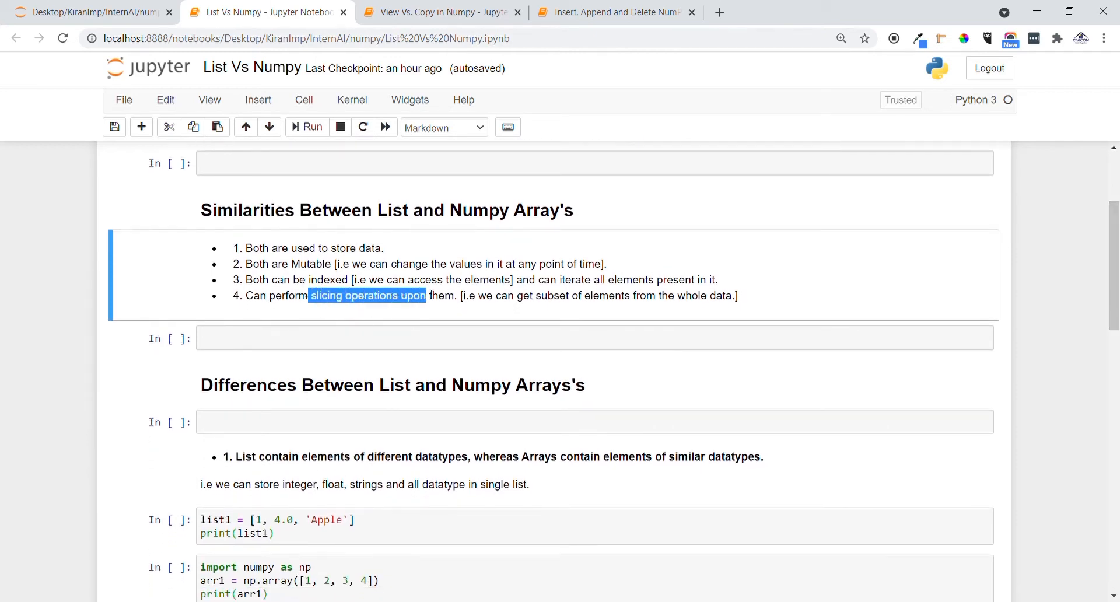
left_click_drag(425, 295, 647, 295)
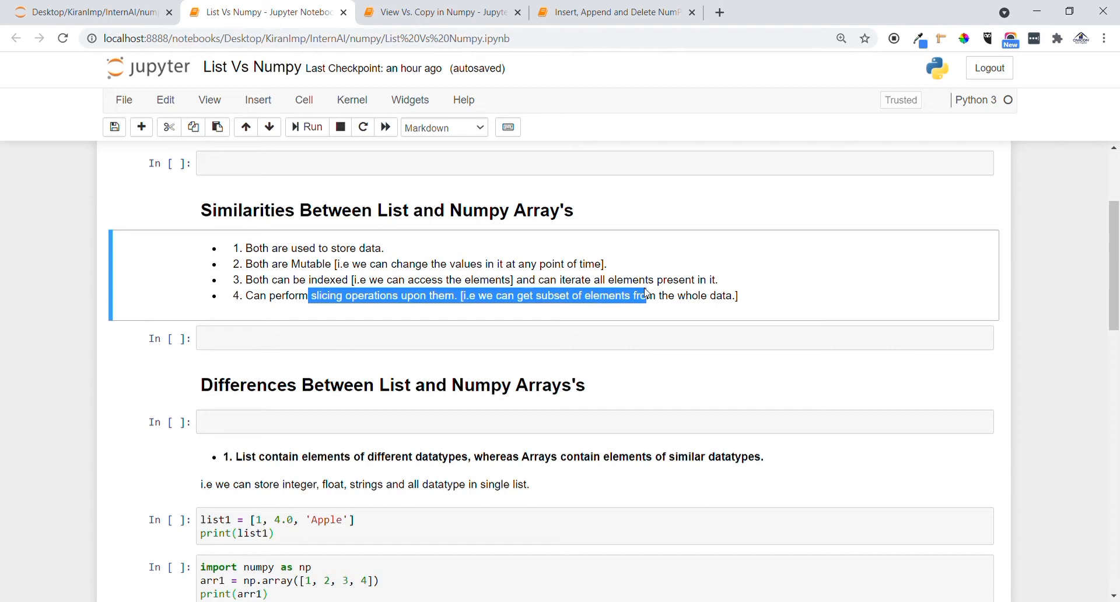
left_click(480, 291)
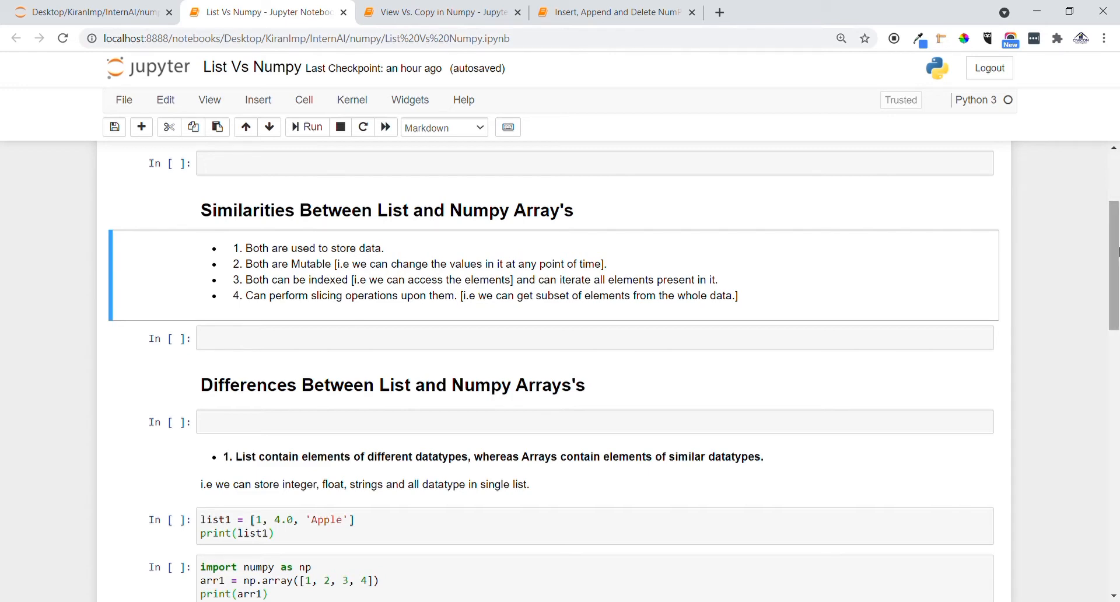
scroll("down", 3)
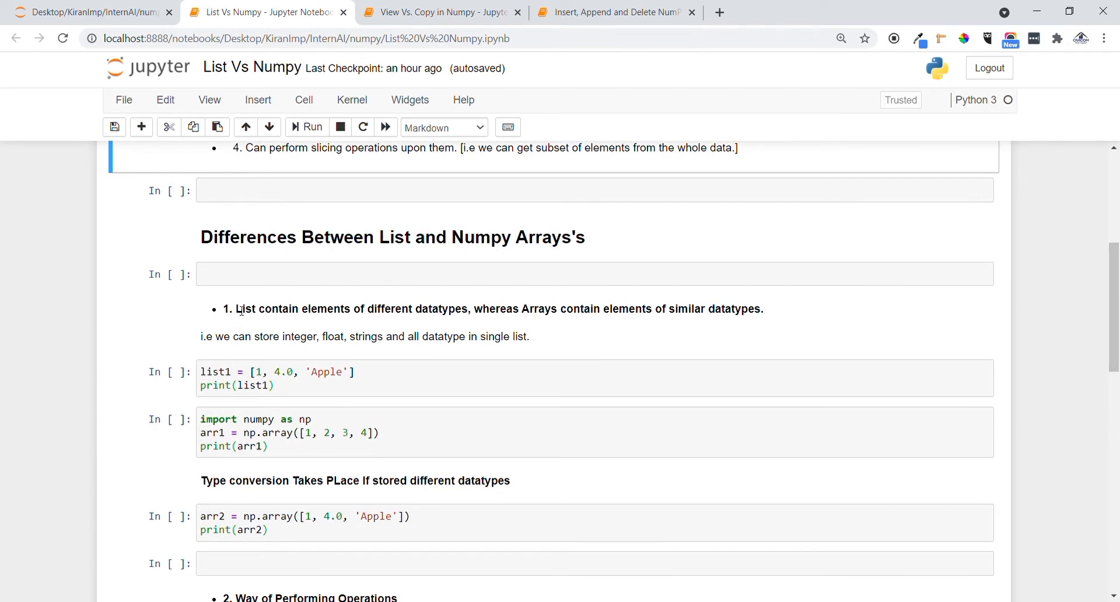
left_click_drag(236, 309, 365, 309)
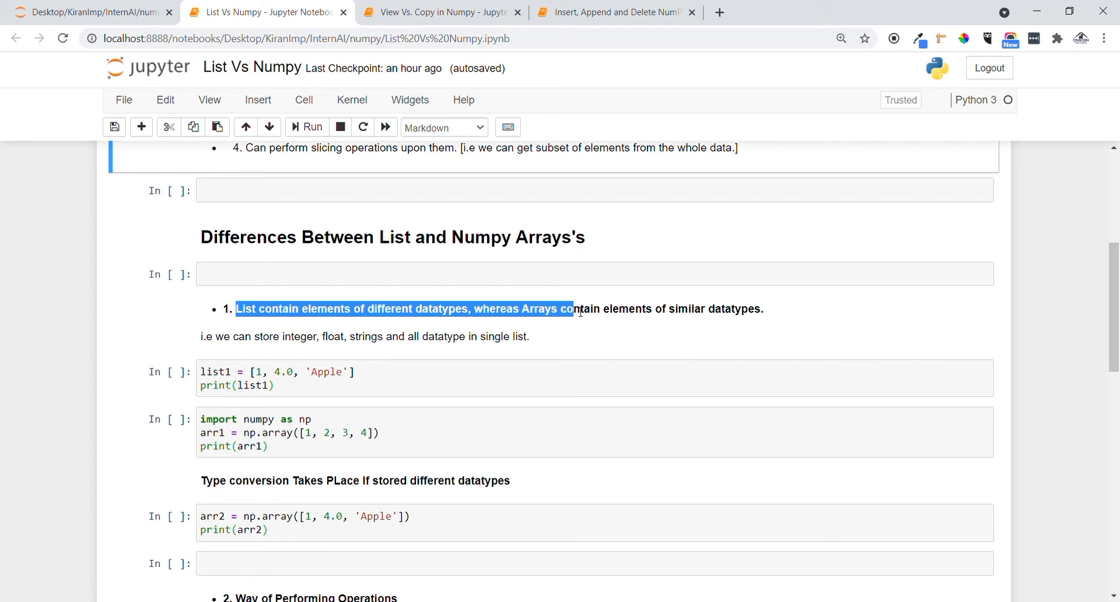
left_click_drag(575, 308, 763, 309)
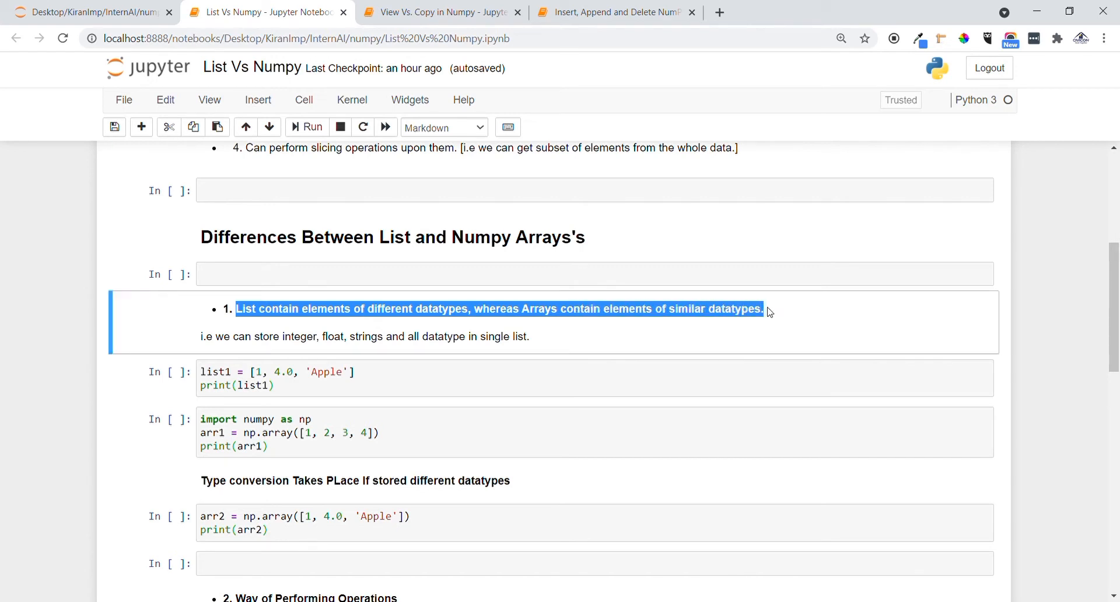
left_click(845, 323)
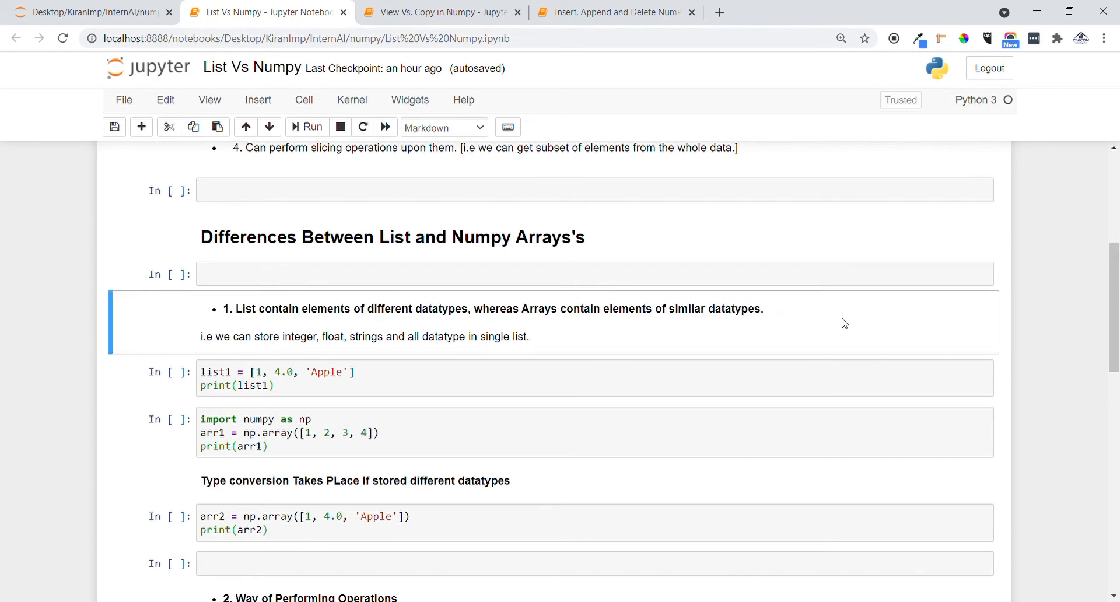
Run the list1 cell so it prints [1, 4.0, 'Apple']
scroll("down", 3)
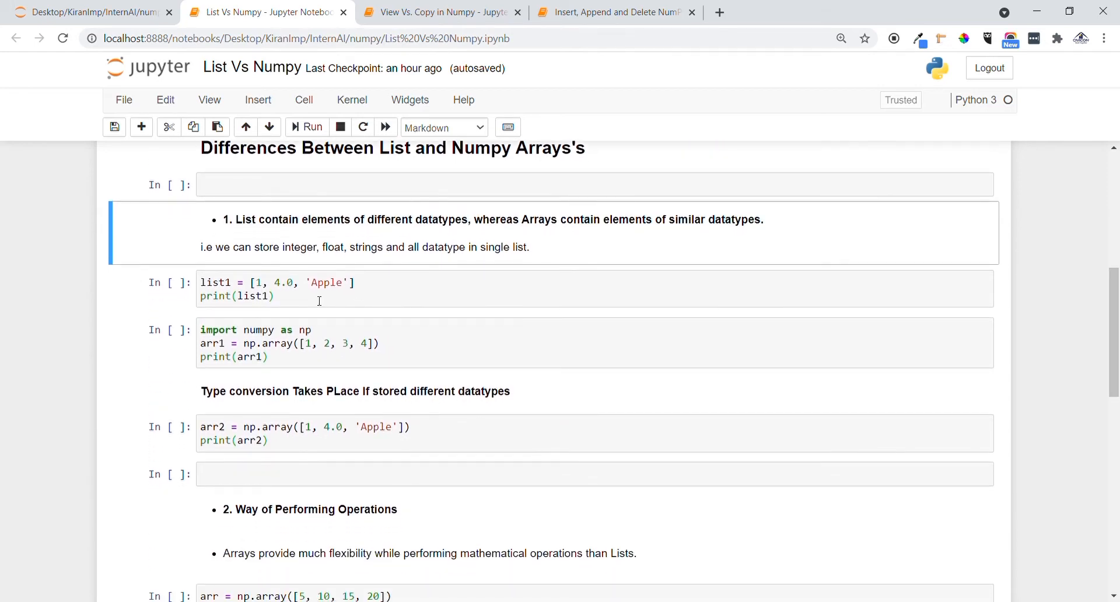
left_click(261, 295)
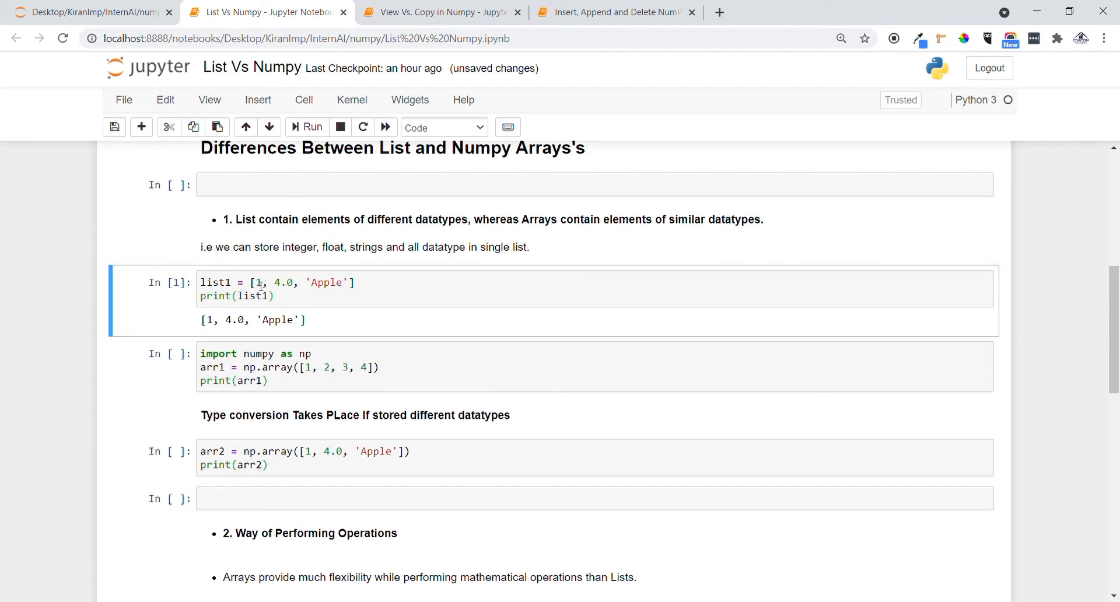
mouse_move(321, 300)
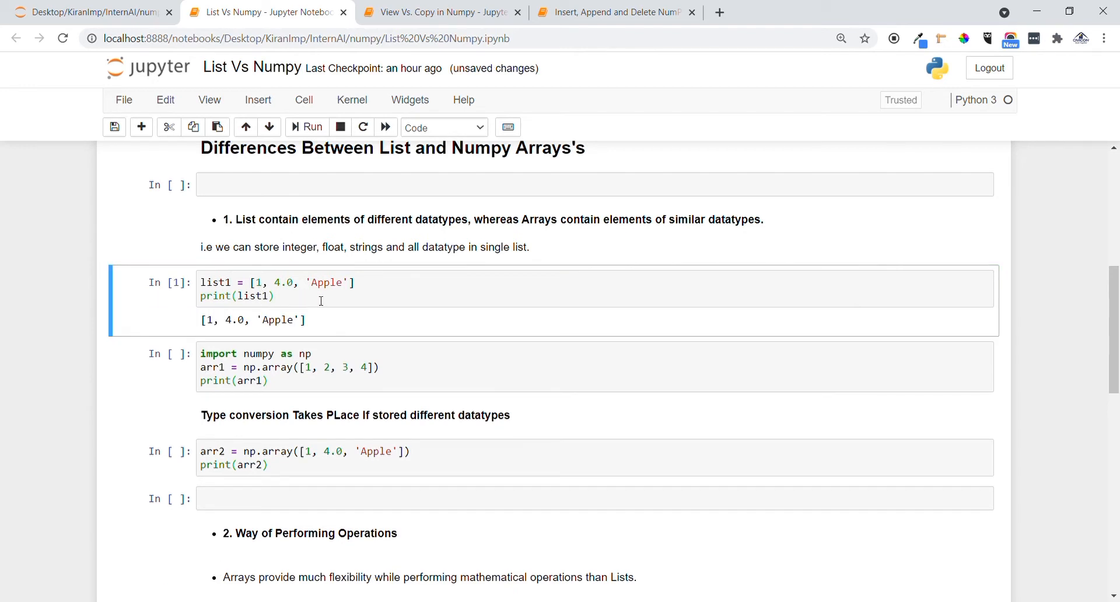
left_click(292, 296)
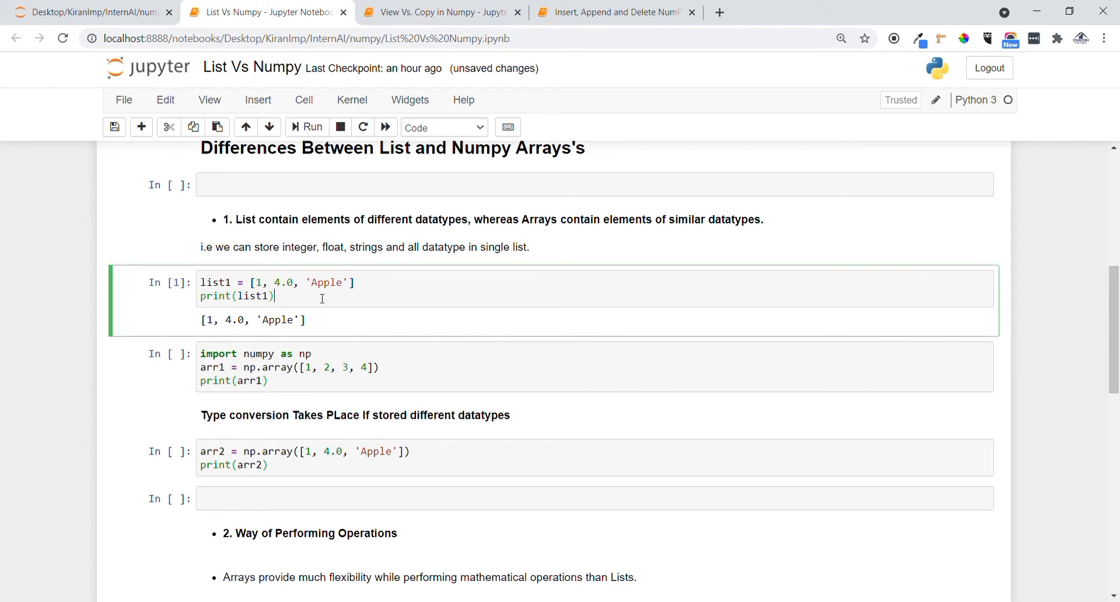
left_click(308, 367)
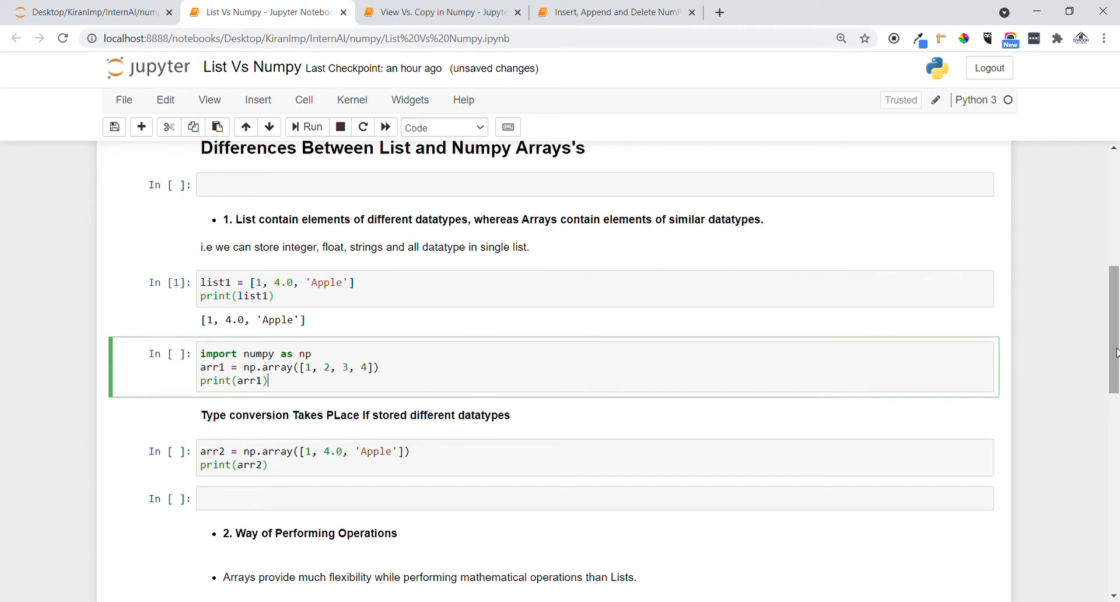
scroll("down", 3)
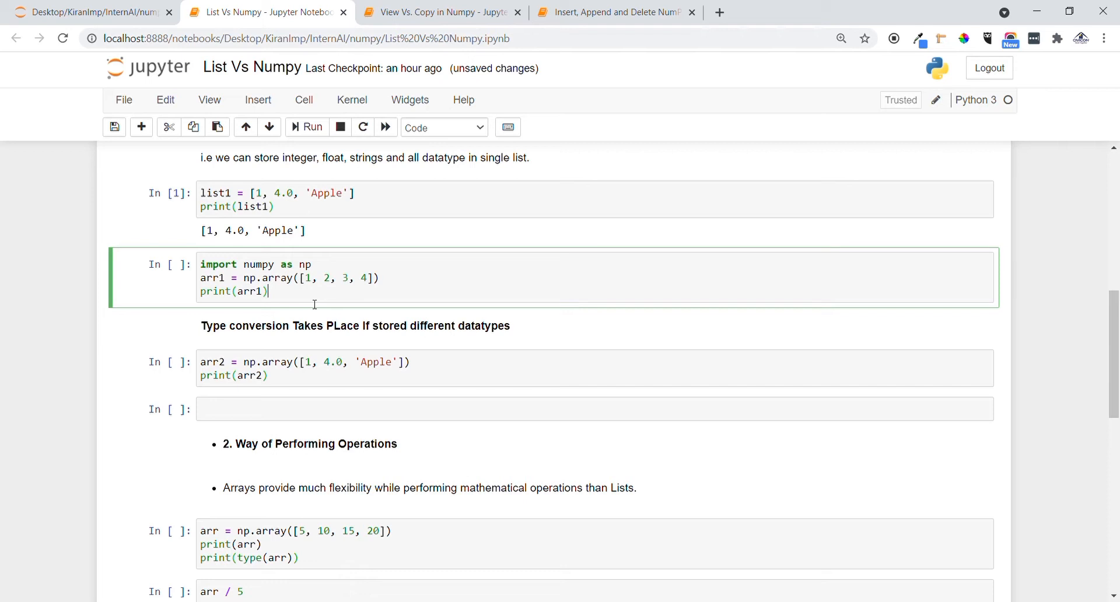
left_click(306, 127)
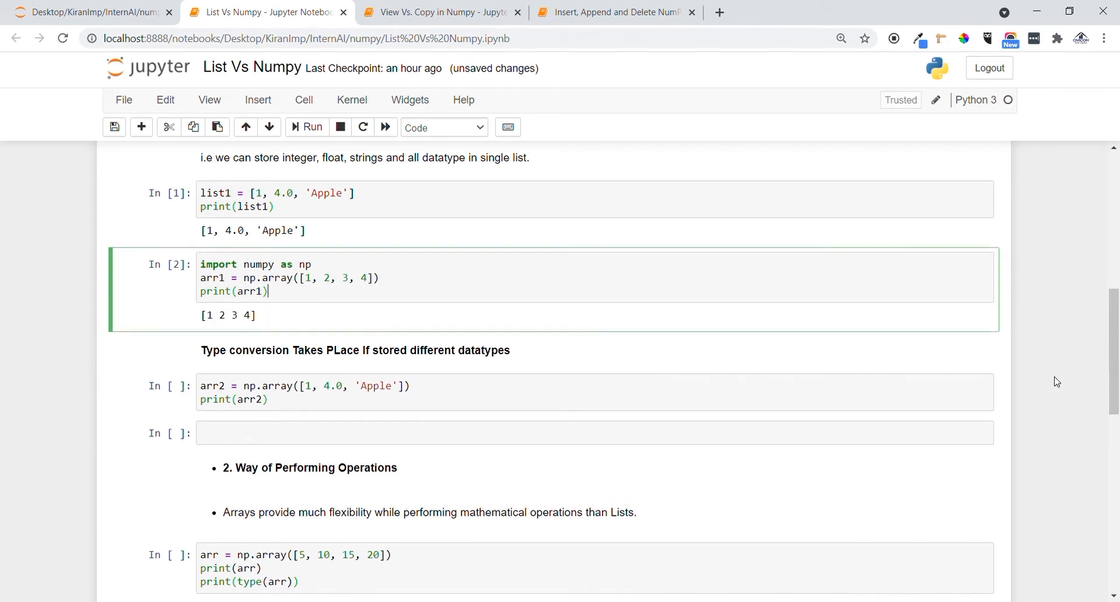
scroll("down", 3)
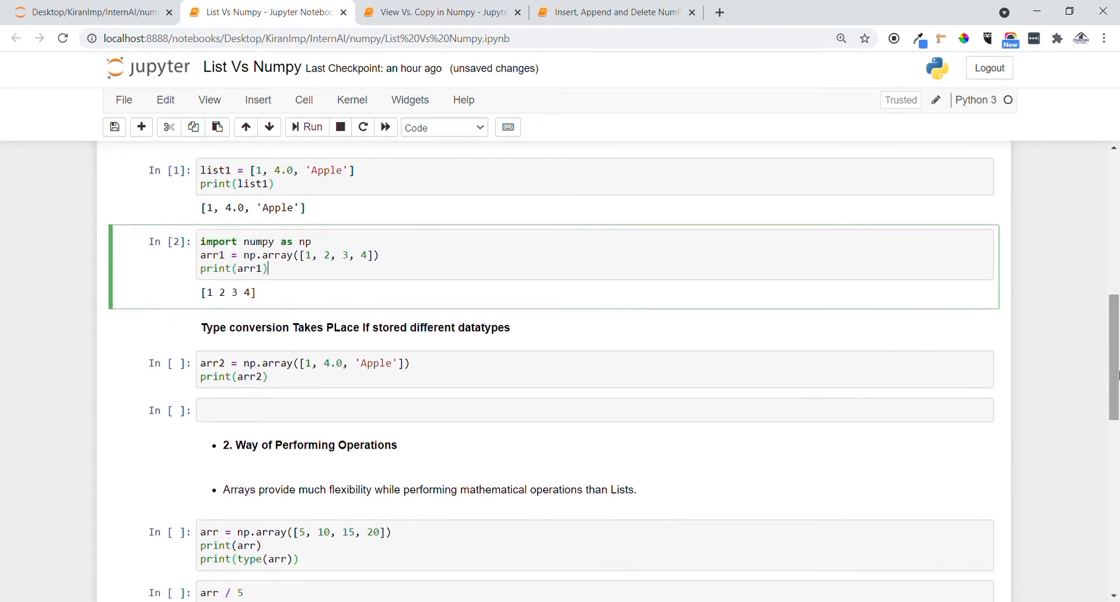
left_click(371, 377)
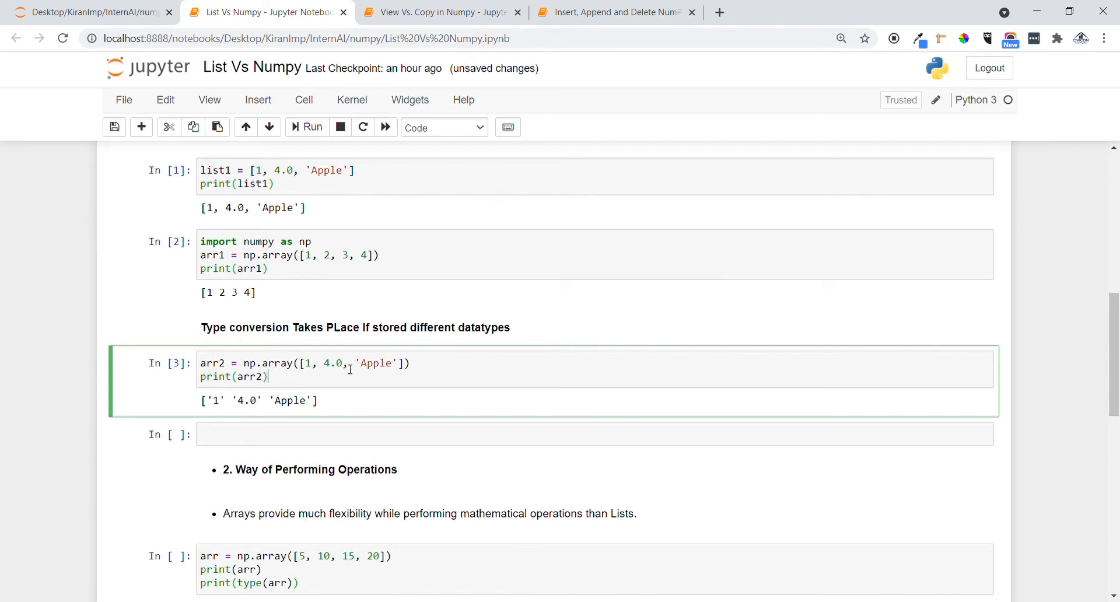
mouse_move(337, 383)
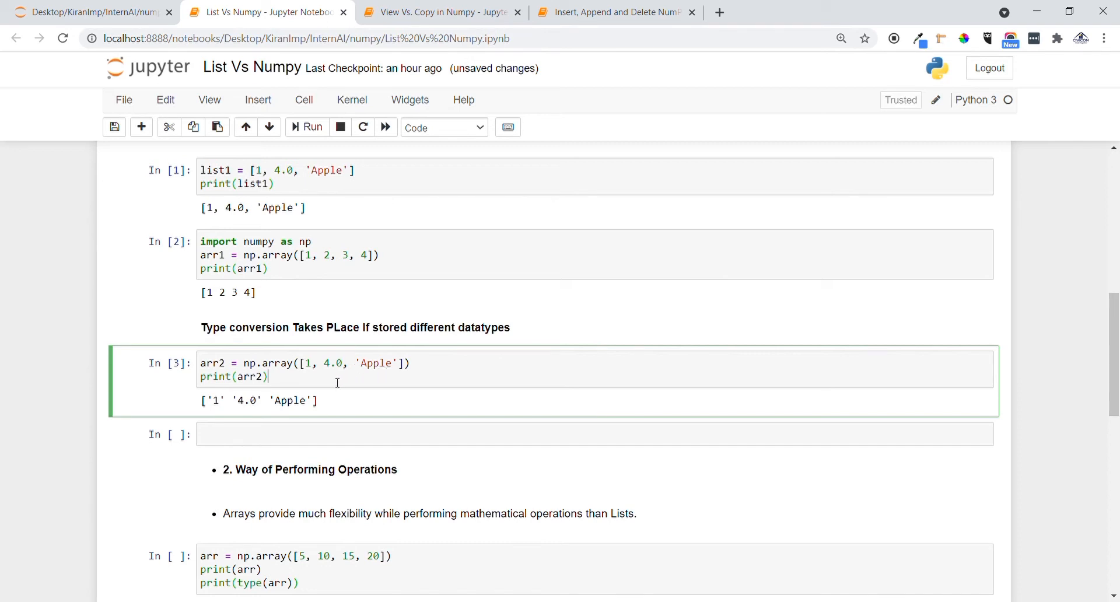
mouse_move(302, 376)
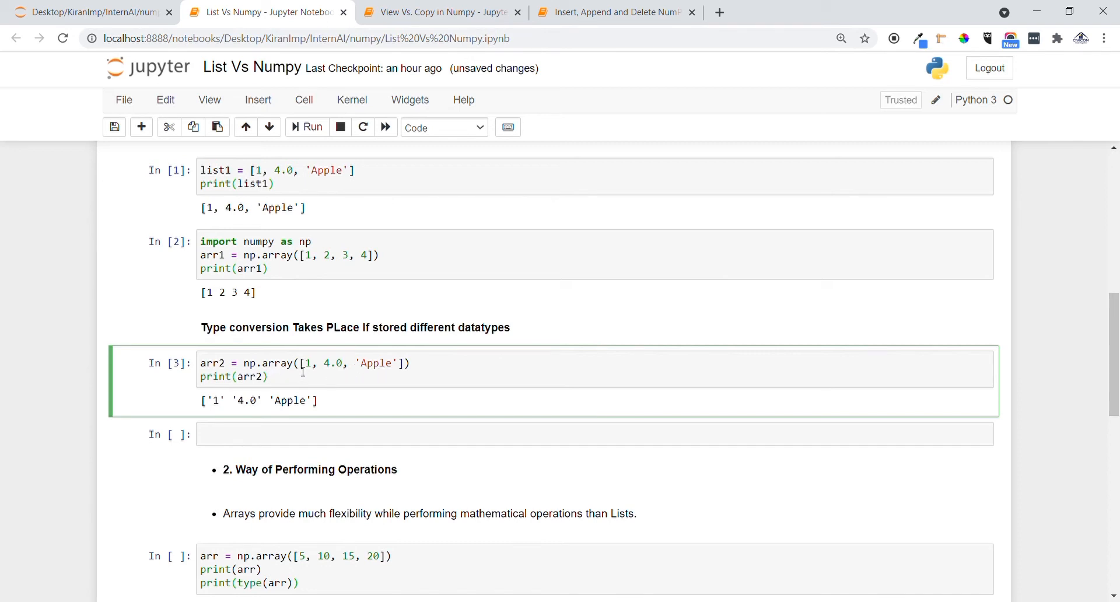
mouse_move(303, 383)
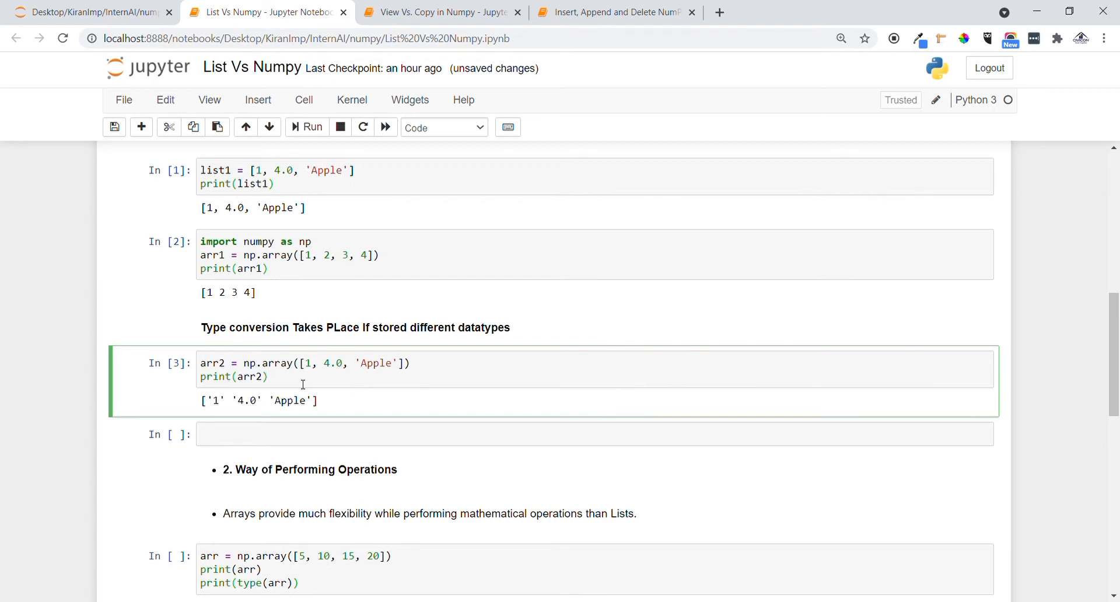
mouse_move(307, 396)
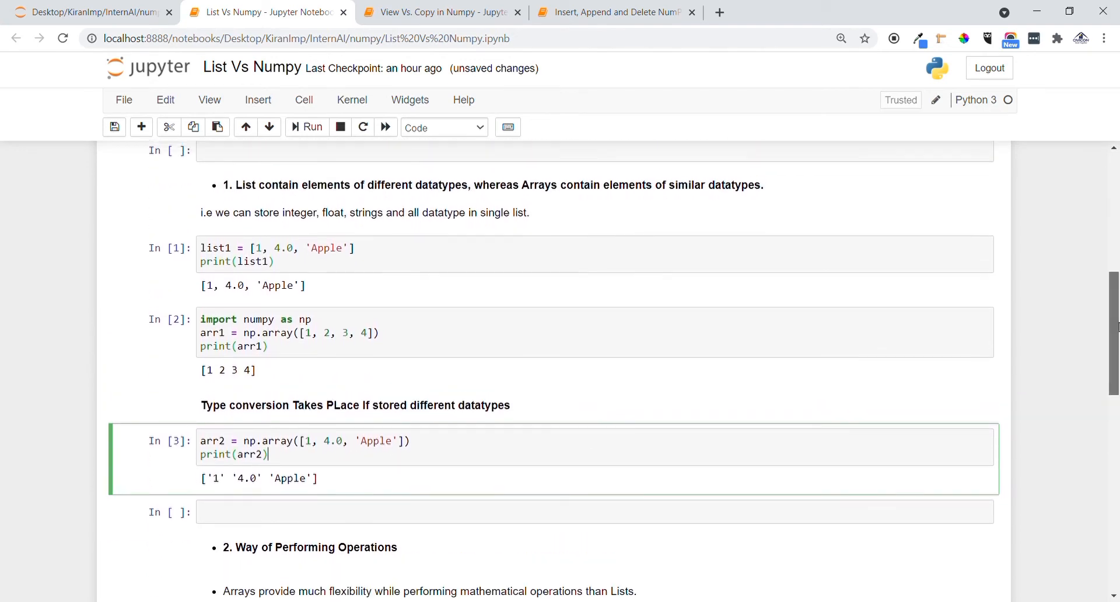
Run the arr = np.array cell, printing [5 10 15 20] and numpy.ndarray
scroll("down", 3)
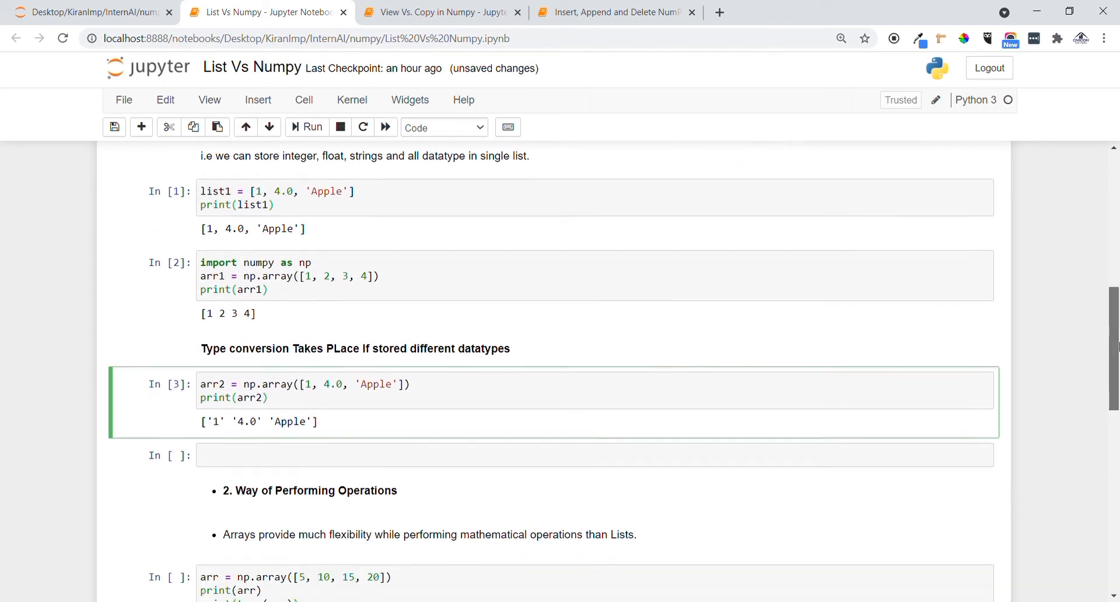
scroll("down", 3)
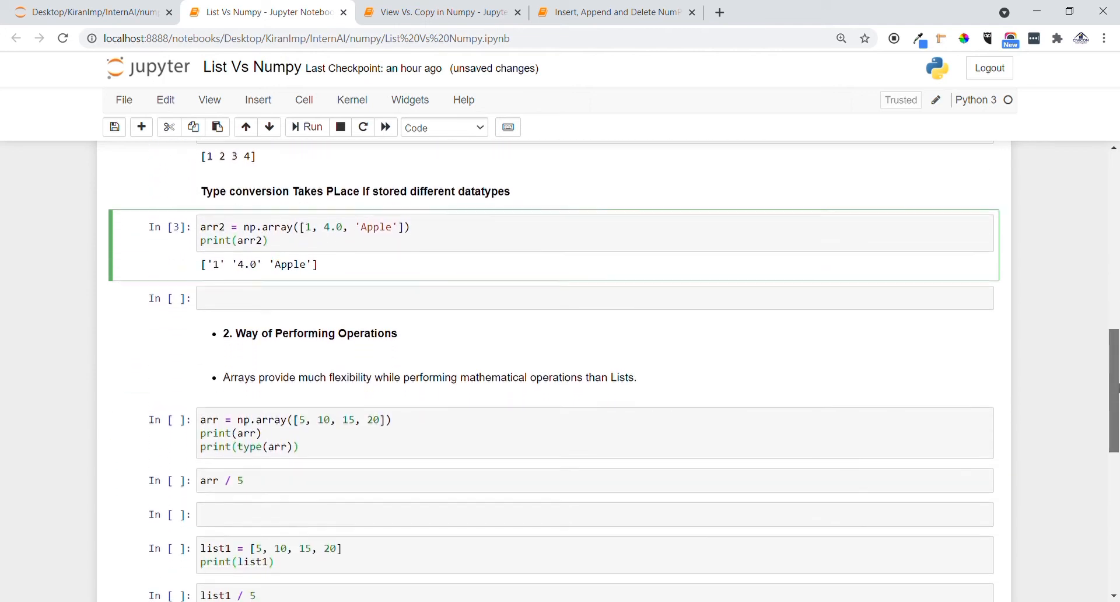
scroll("down", 3)
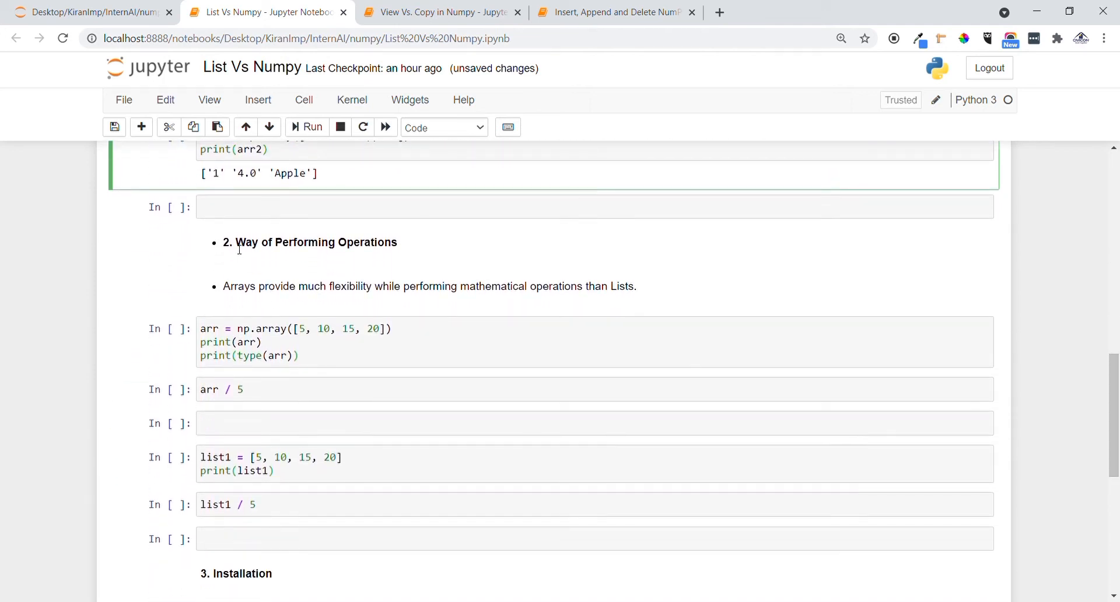
left_click(239, 249)
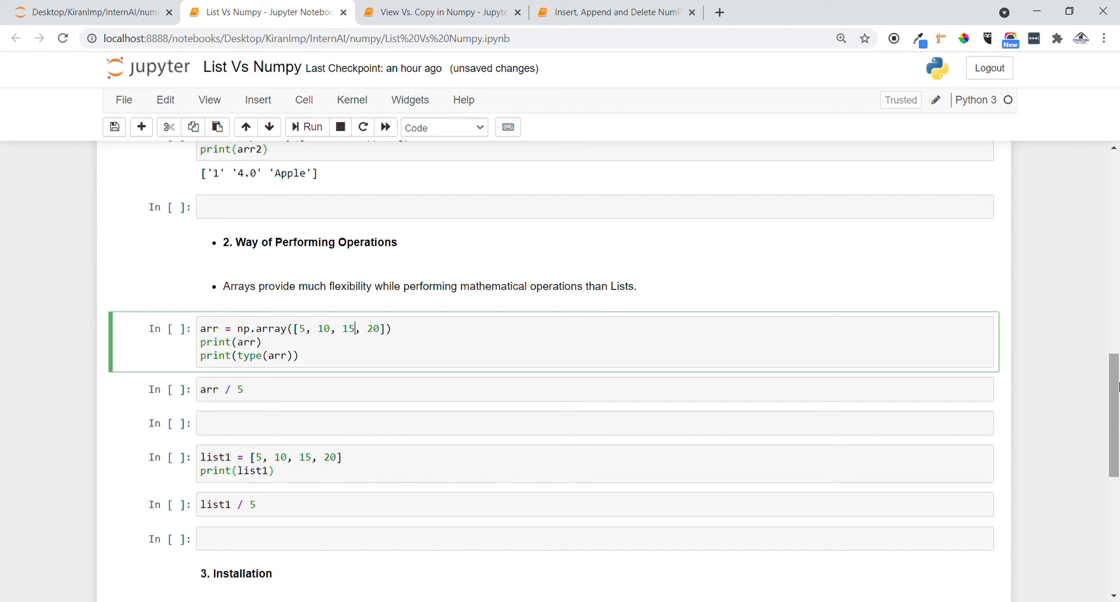
scroll("down", 3)
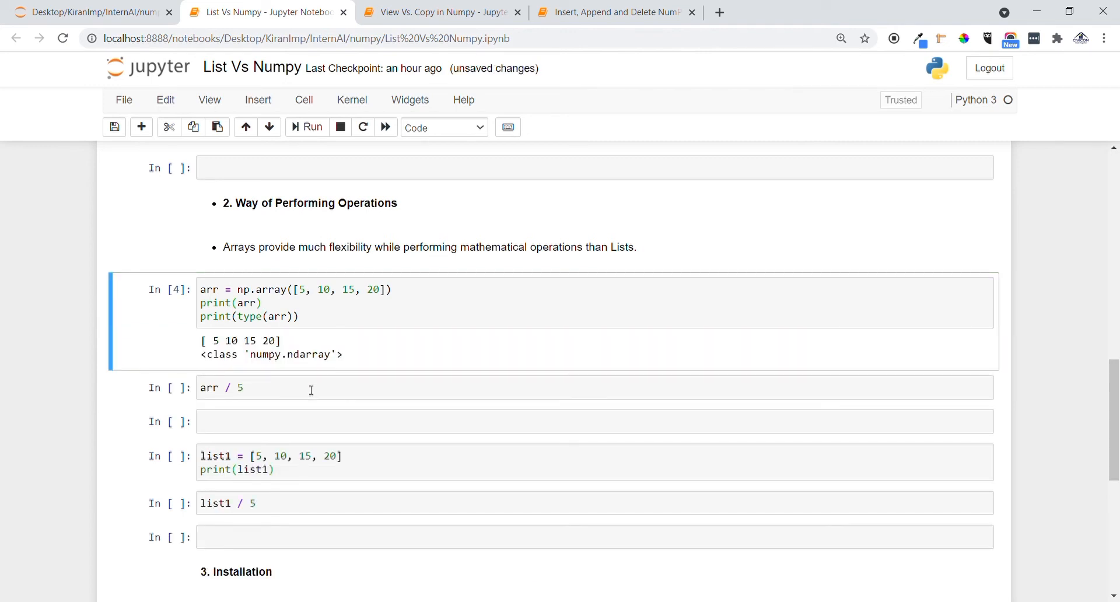
left_click(310, 387)
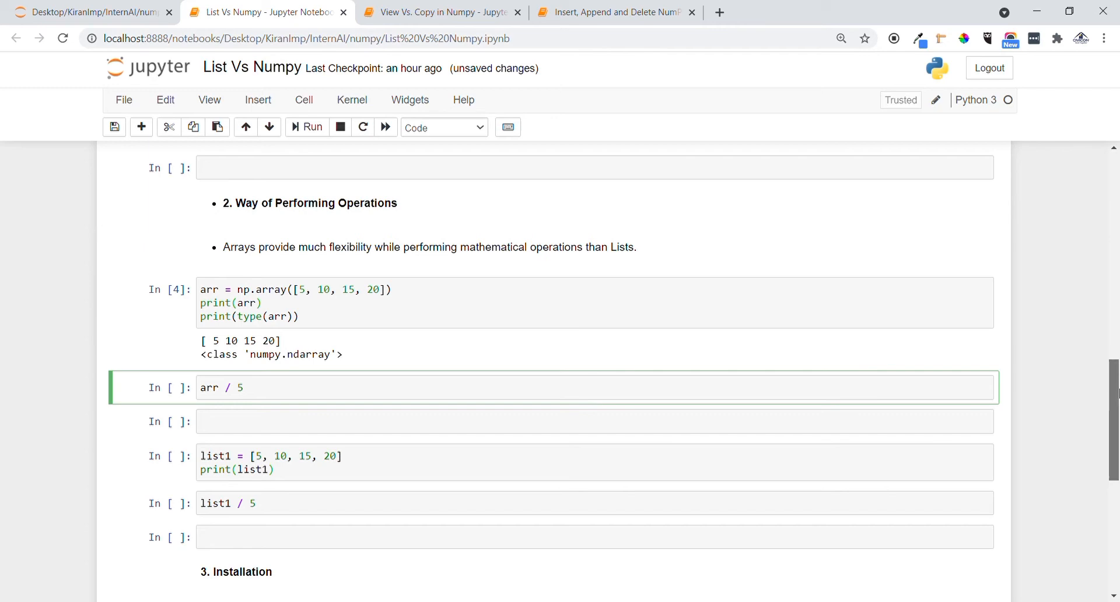
Execute arr / 5 to get array([1., 2., 3., 4.])
scroll("down", 3)
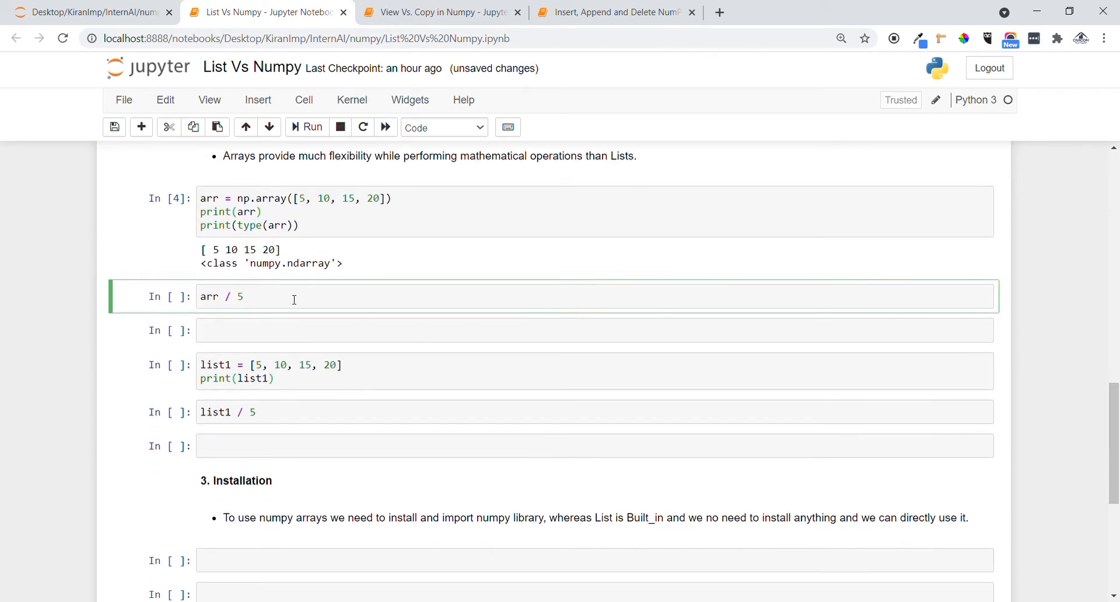
left_click(266, 297)
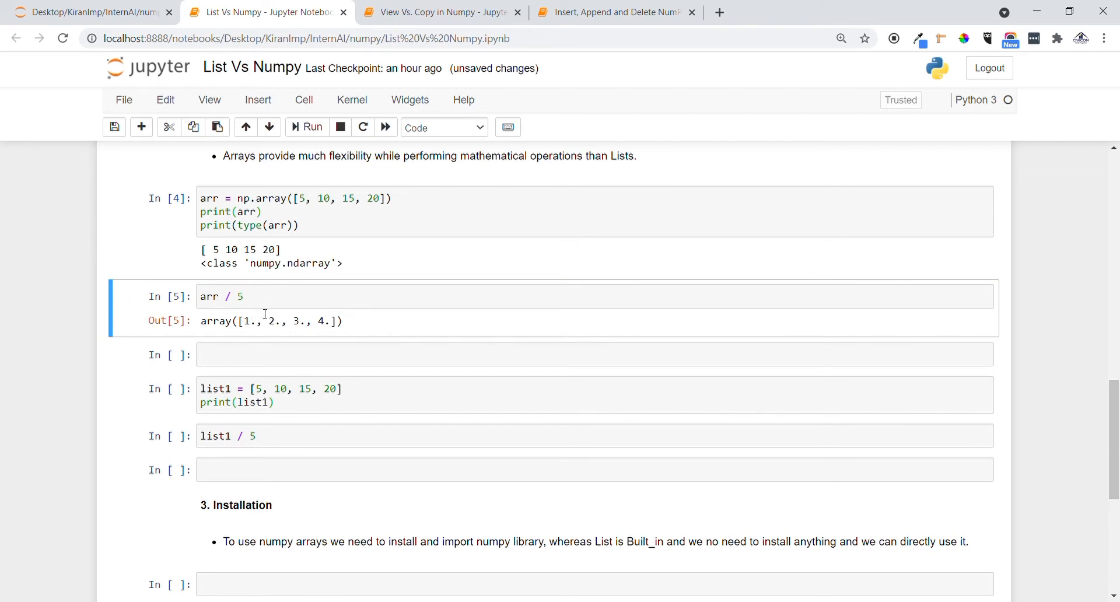
mouse_move(387, 219)
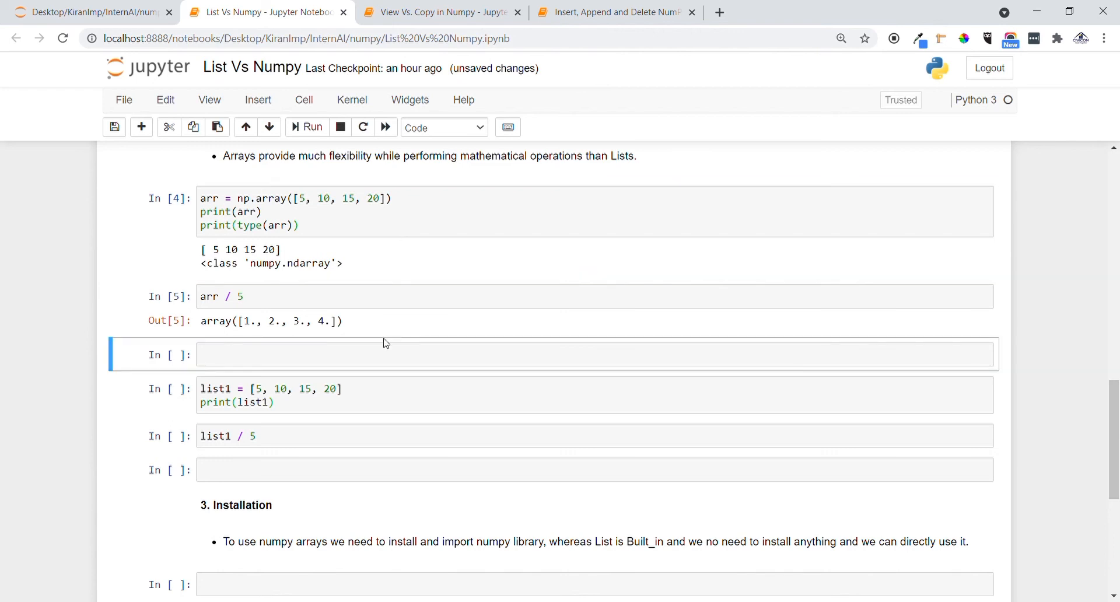
scroll("down", 3)
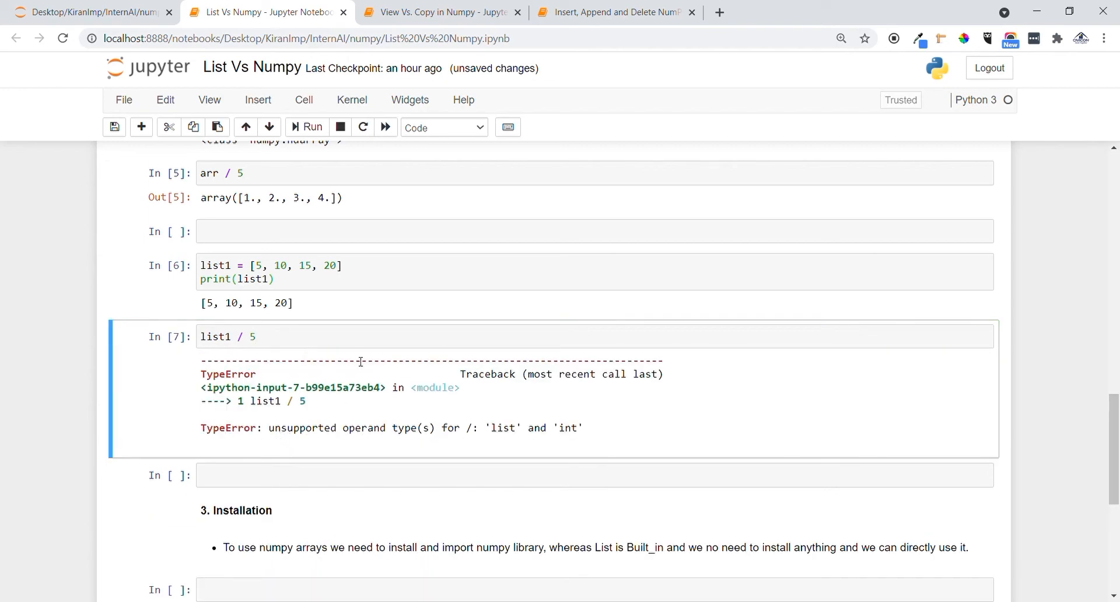
Select the list1 definition cell and the list1 / 5 cell showing its TypeError
left_click(329, 336)
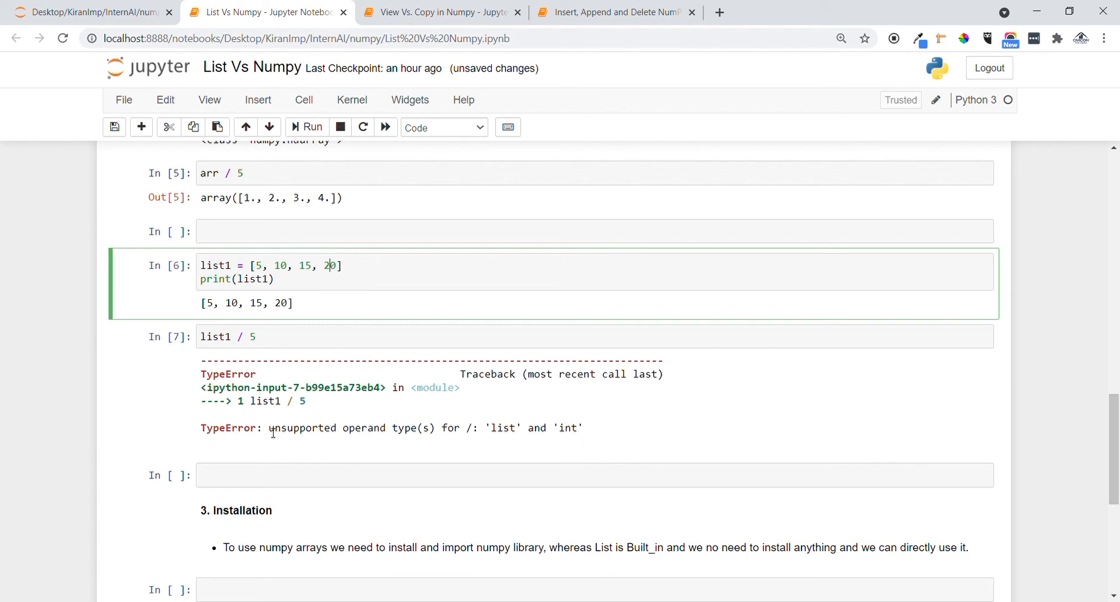
left_click_drag(269, 428, 356, 427)
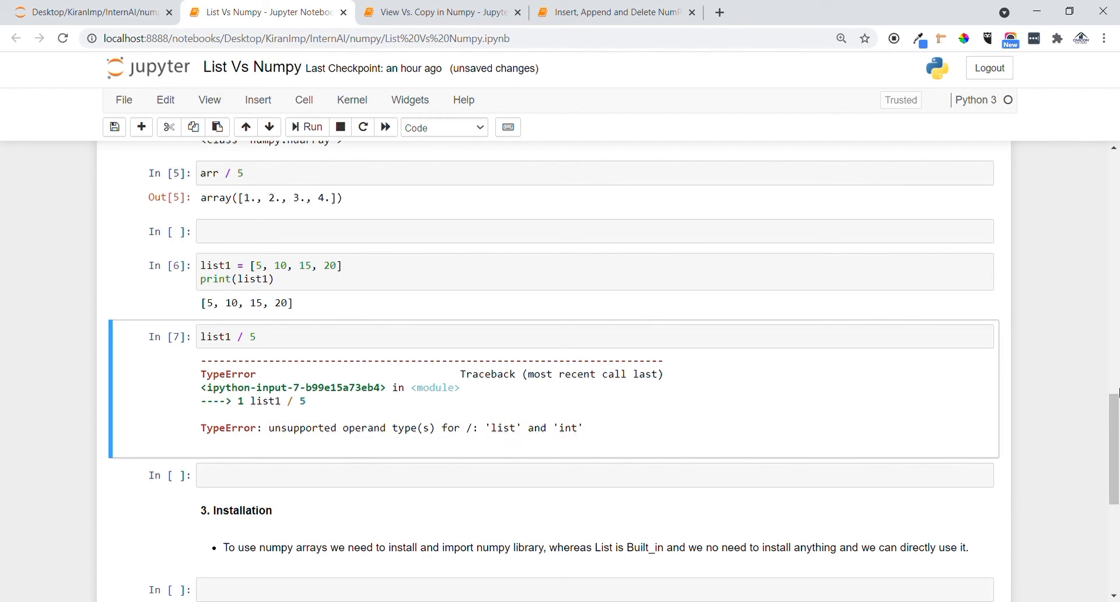
scroll("up", 3)
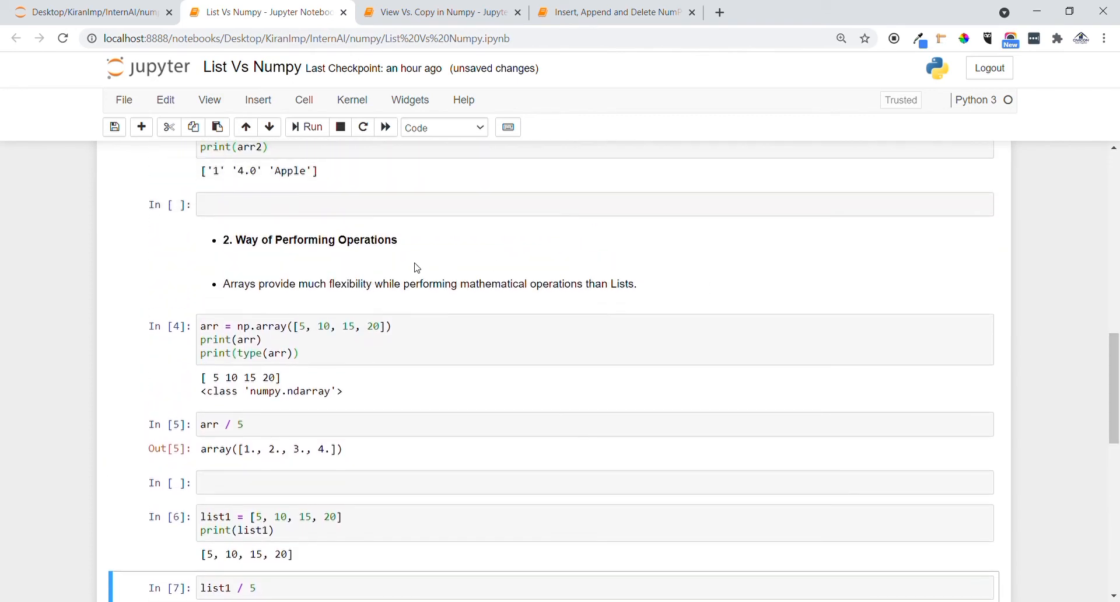
left_click_drag(329, 283, 583, 283)
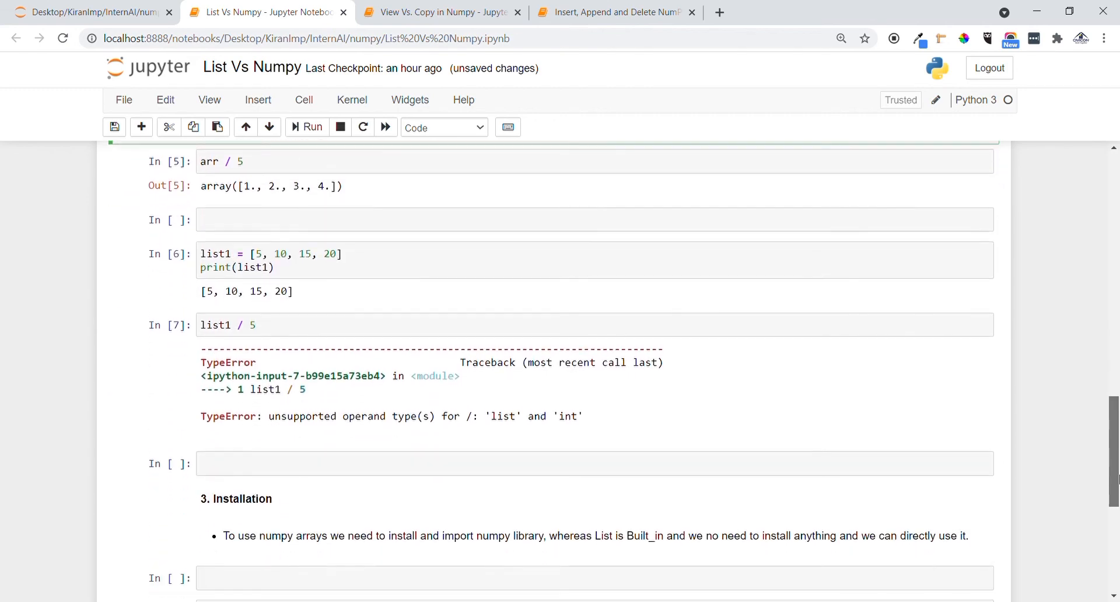
scroll("down", 3)
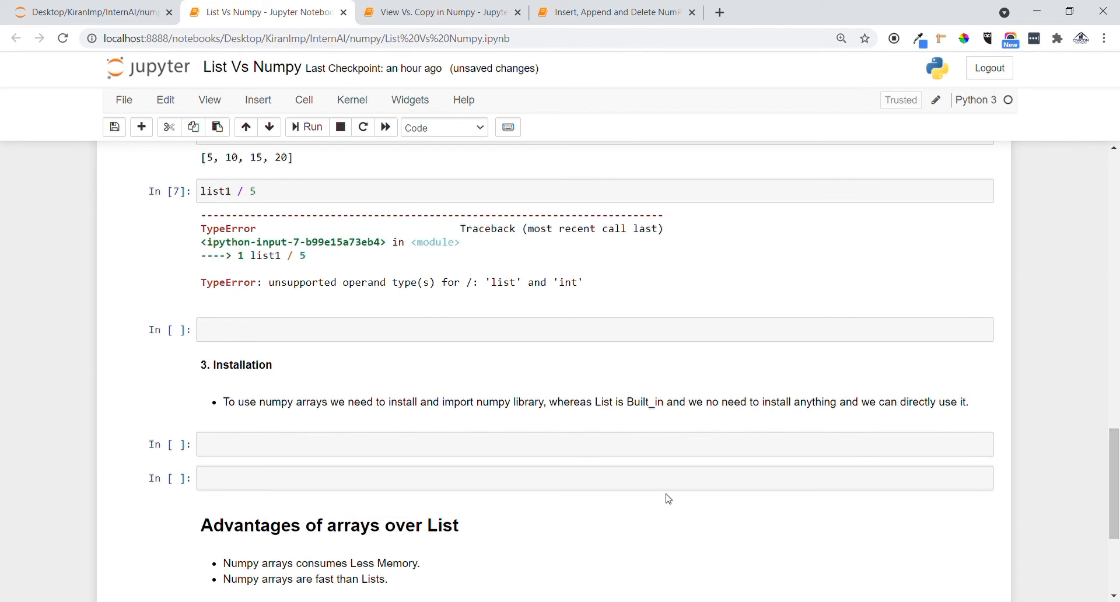
mouse_move(327, 412)
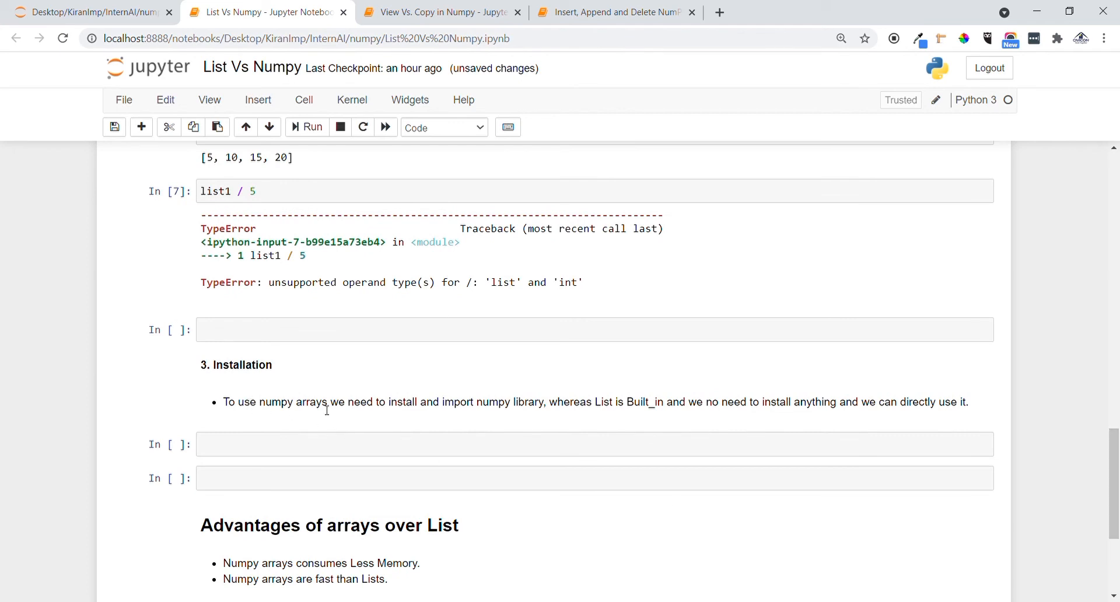
left_click_drag(346, 401, 439, 402)
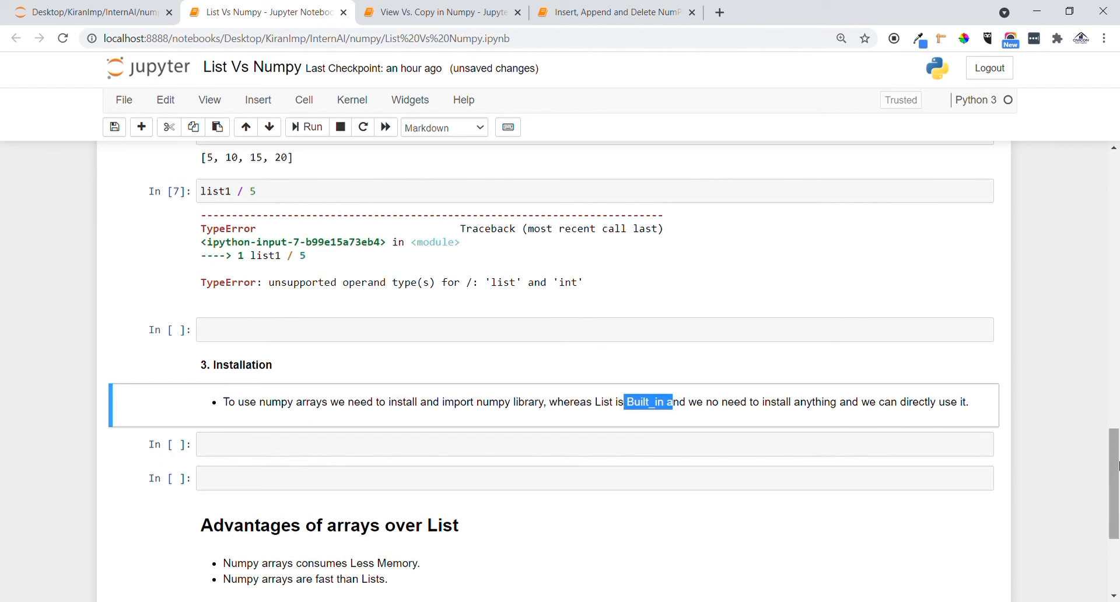
scroll("down", 3)
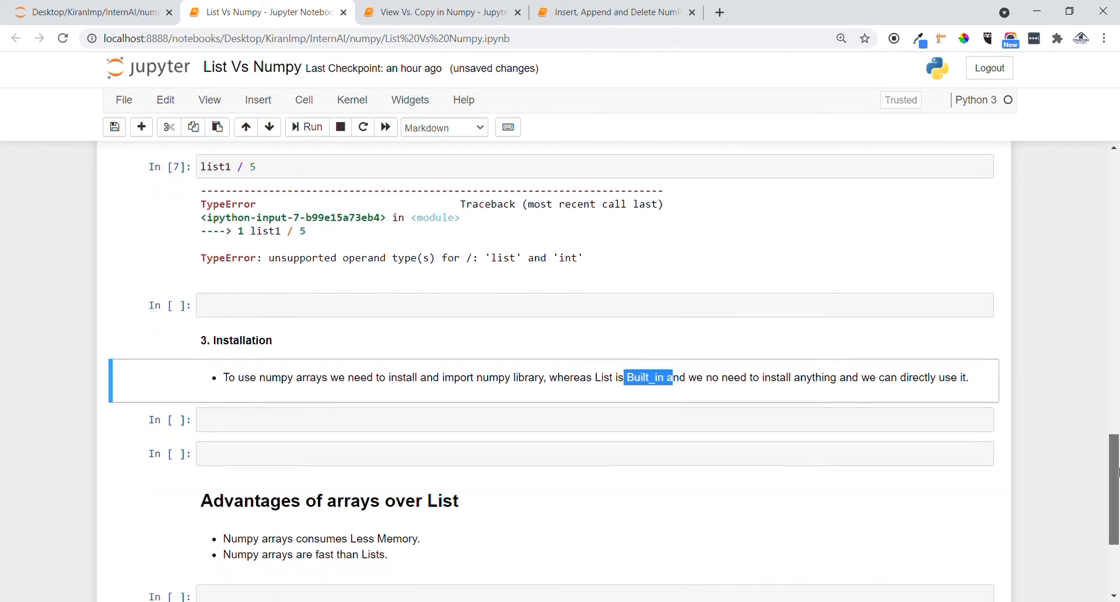
scroll("down", 3)
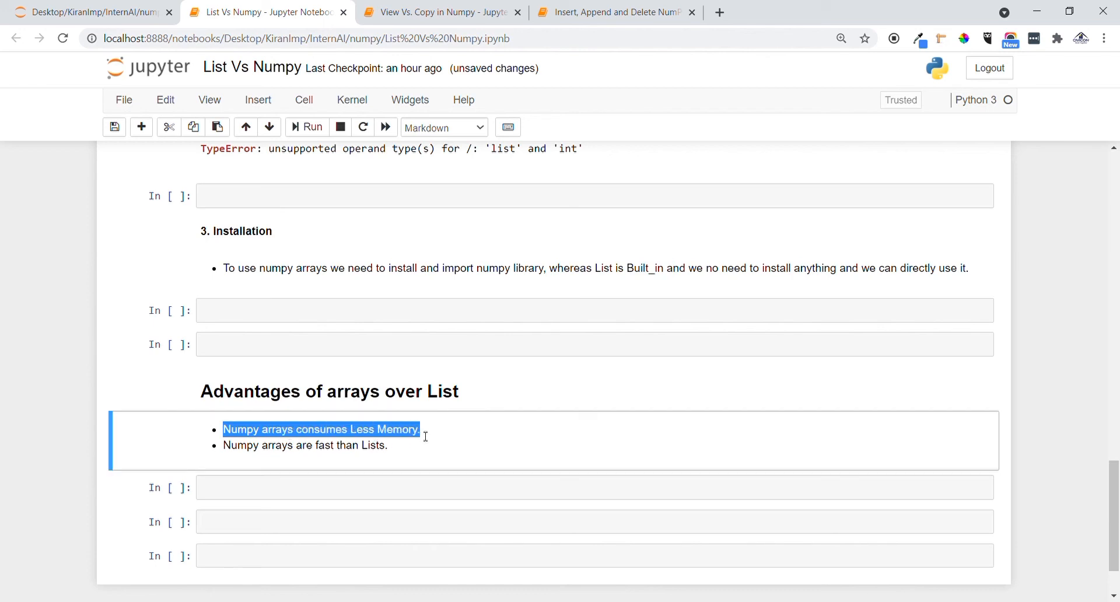
left_click(308, 457)
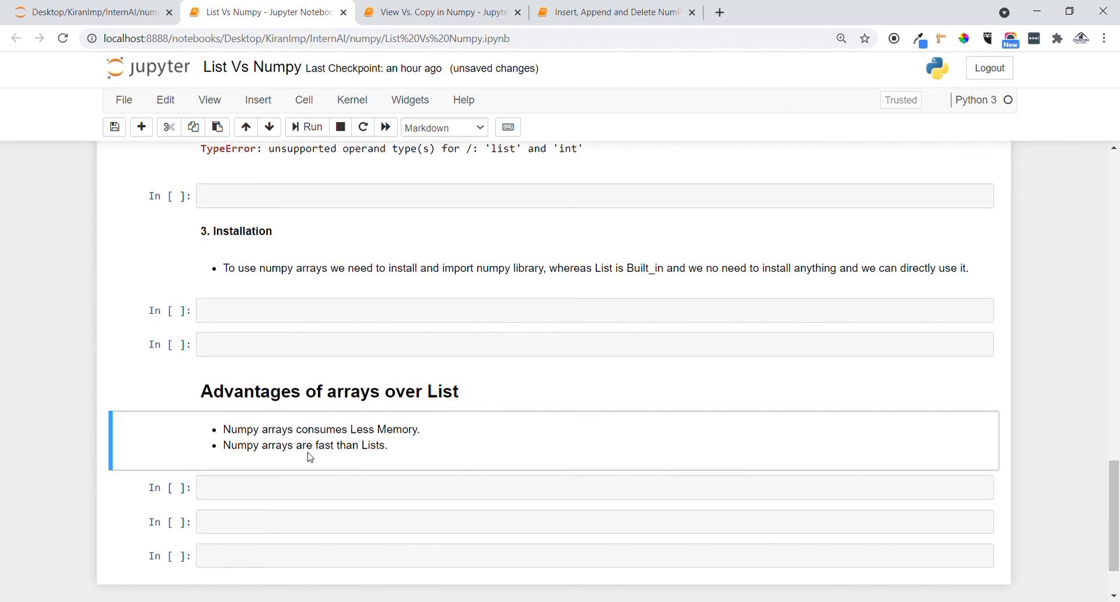
left_click_drag(222, 445, 388, 445)
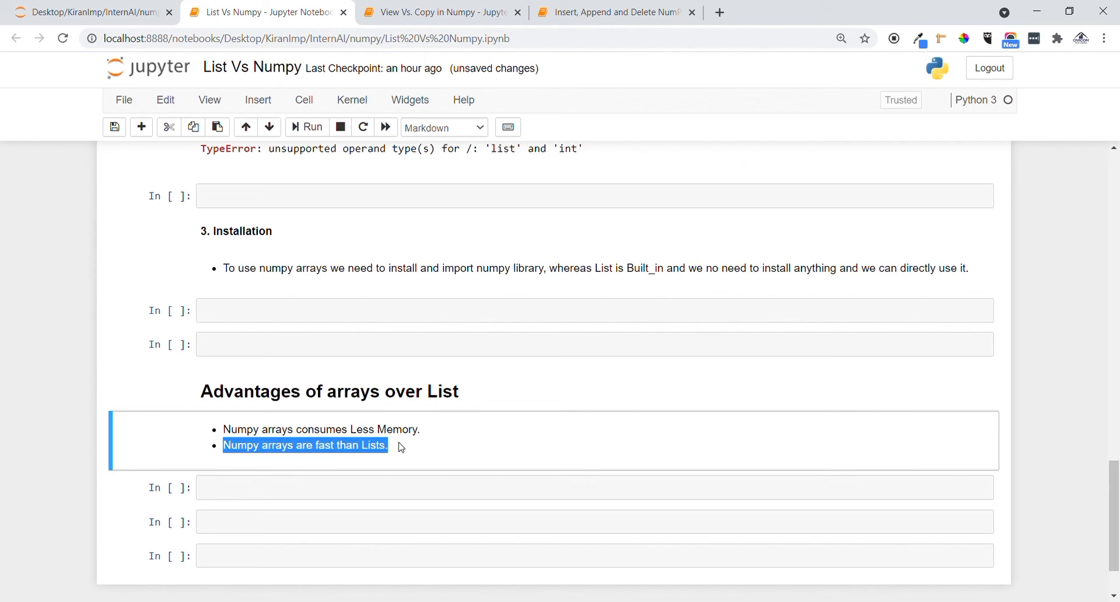